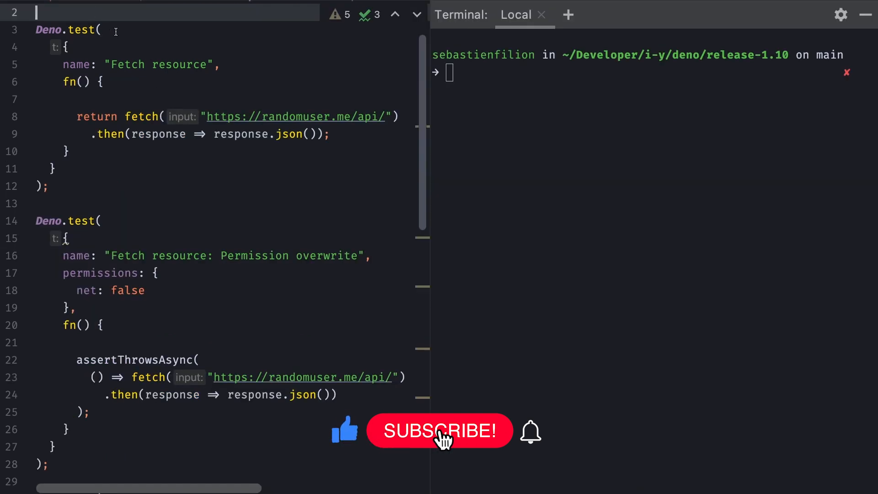
Run deno test --allow-all --unstable --filter="Fetch resource" on permissions_test.js; both tests pass
{"action": "double_click", "coordinate": [157, 65]}
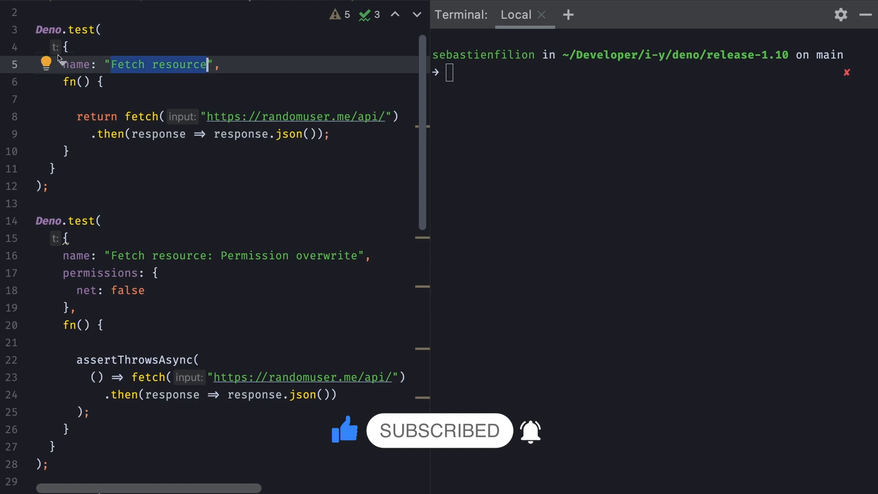
{"action": "mouse_move", "coordinate": [114, 143]}
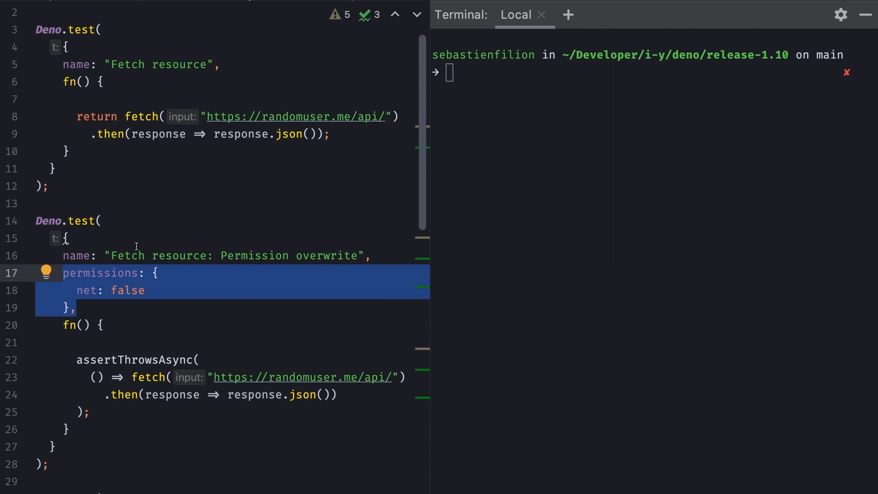
{"action": "mouse_move", "coordinate": [154, 240]}
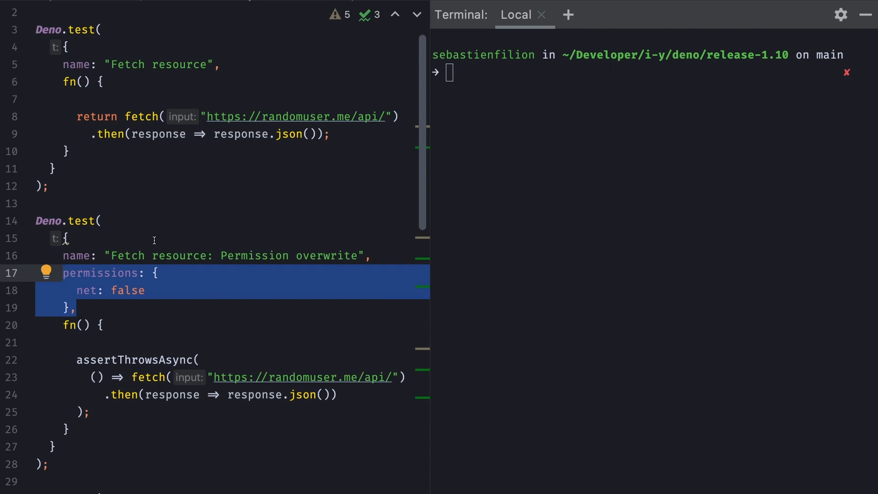
{"action": "mouse_move", "coordinate": [100, 280]}
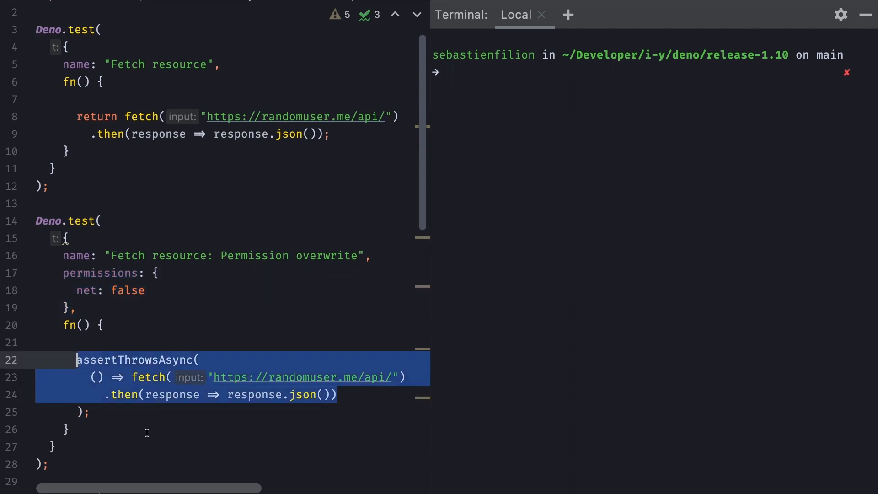
{"action": "mouse_move", "coordinate": [235, 398]}
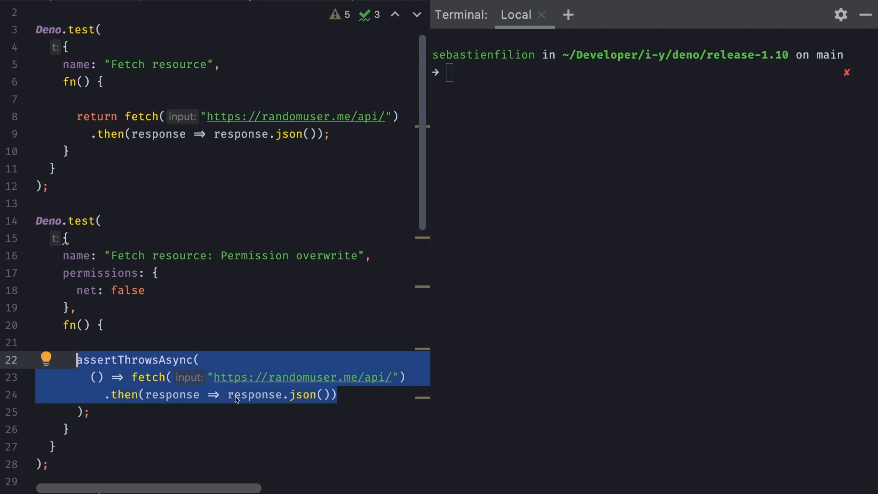
{"action": "left_click", "coordinate": [564, 274]}
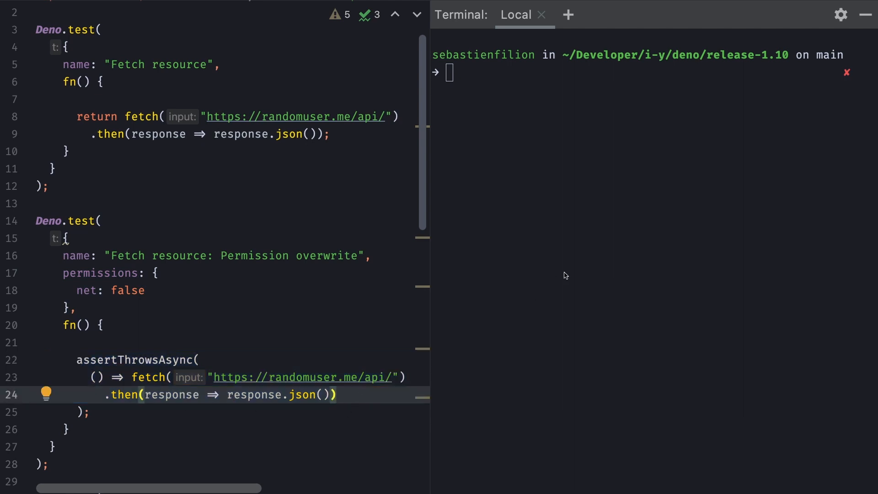
{"action": "type", "text": "deno test --allow-all --unstable --filter=\"Fetch resource\" permissions_test.js"}
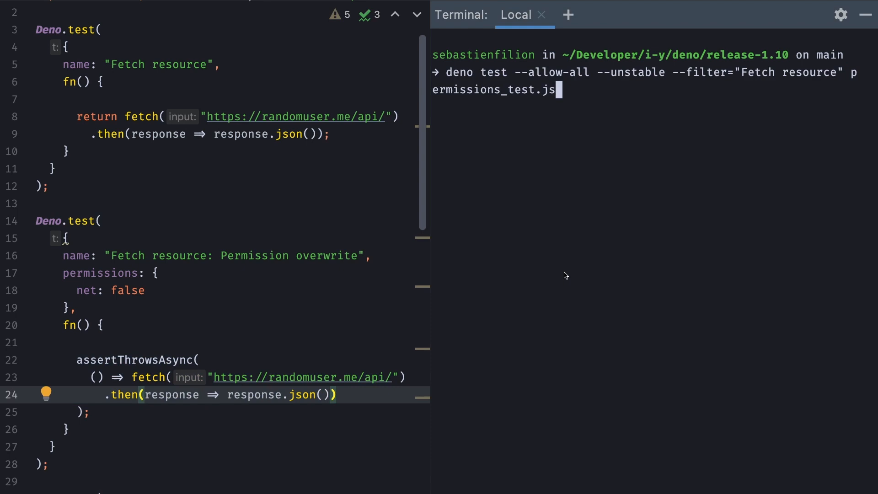
{"action": "mouse_move", "coordinate": [529, 91]}
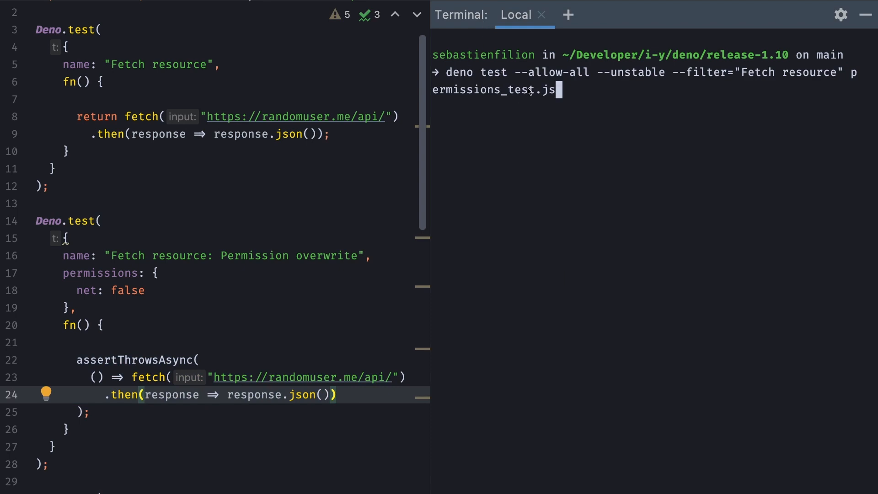
{"action": "mouse_move", "coordinate": [136, 440]}
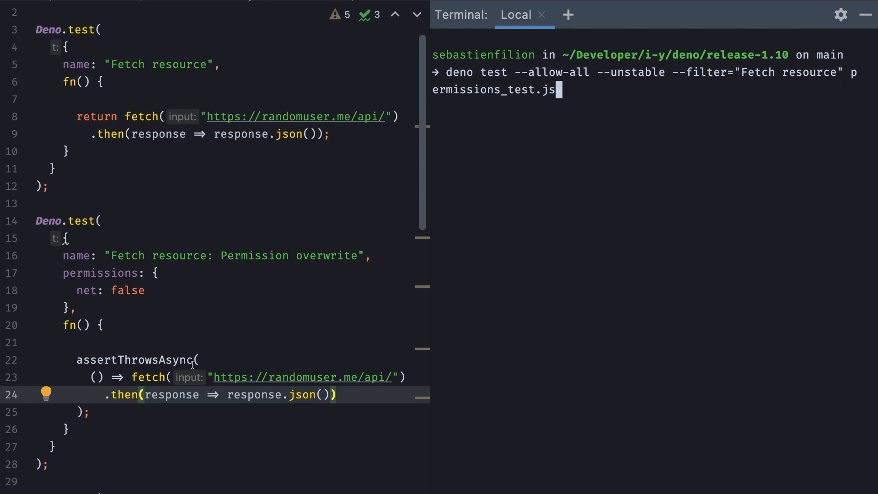
{"action": "mouse_move", "coordinate": [709, 110]}
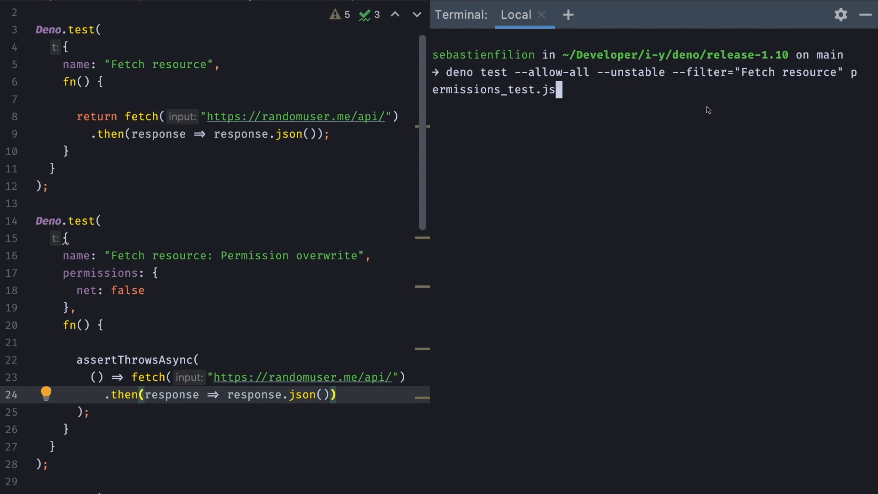
{"action": "mouse_move", "coordinate": [847, 78]}
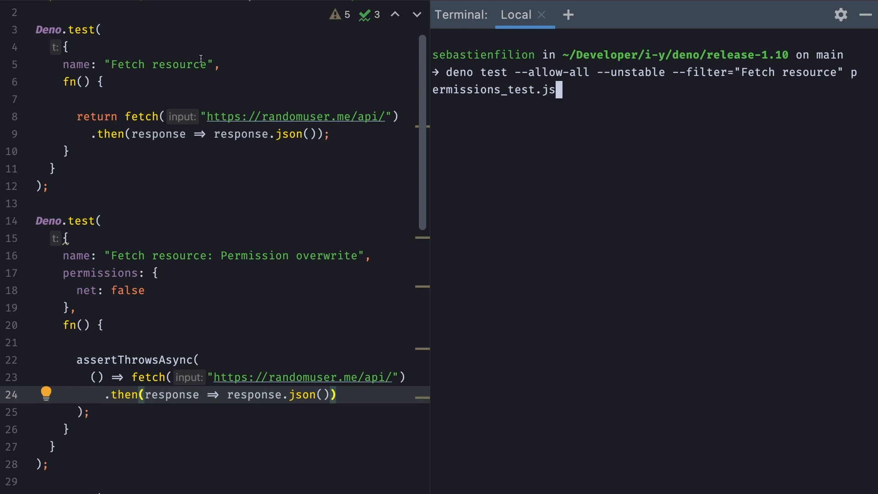
{"action": "mouse_move", "coordinate": [293, 237]}
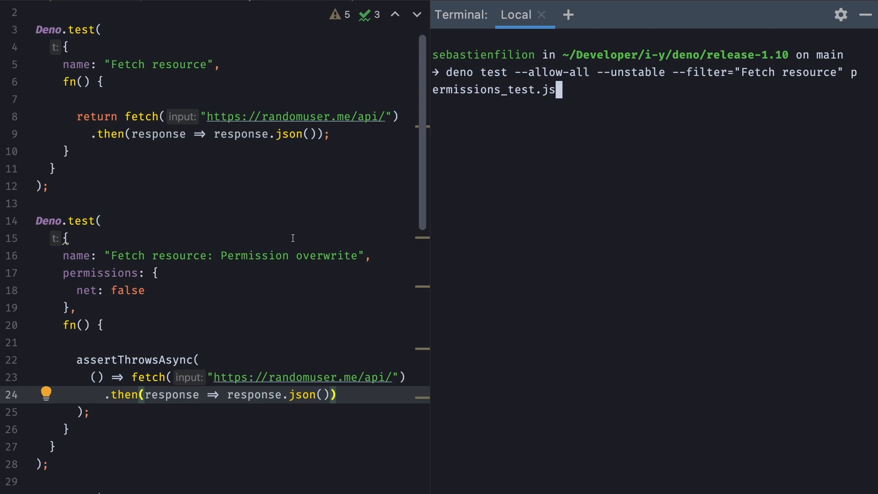
{"action": "mouse_move", "coordinate": [851, 63]}
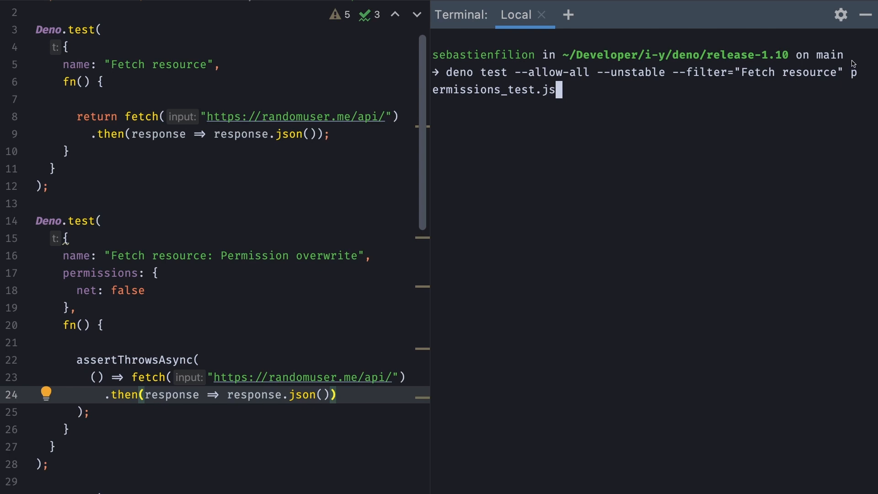
{"action": "mouse_move", "coordinate": [803, 94]}
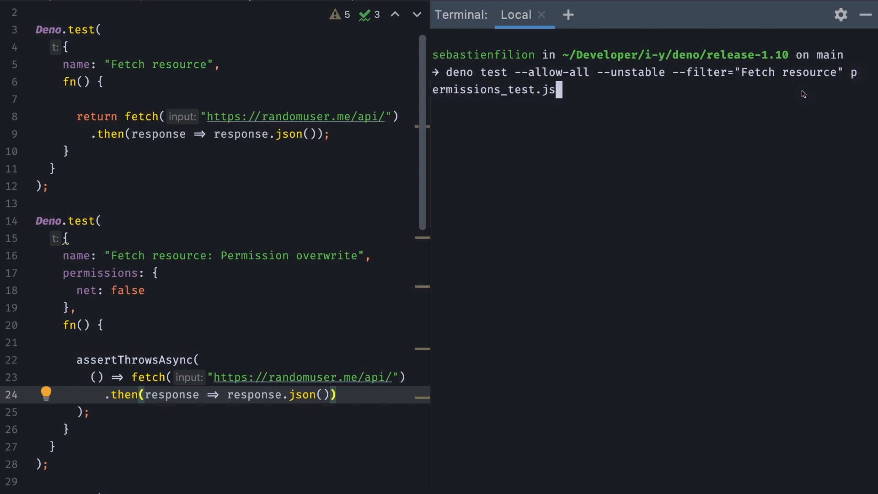
{"action": "key", "text": "Return"}
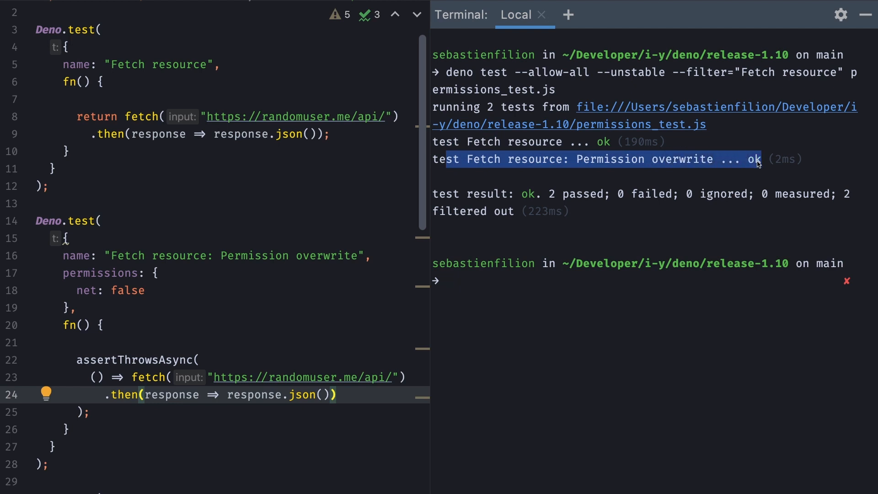
{"action": "mouse_move", "coordinate": [578, 83]}
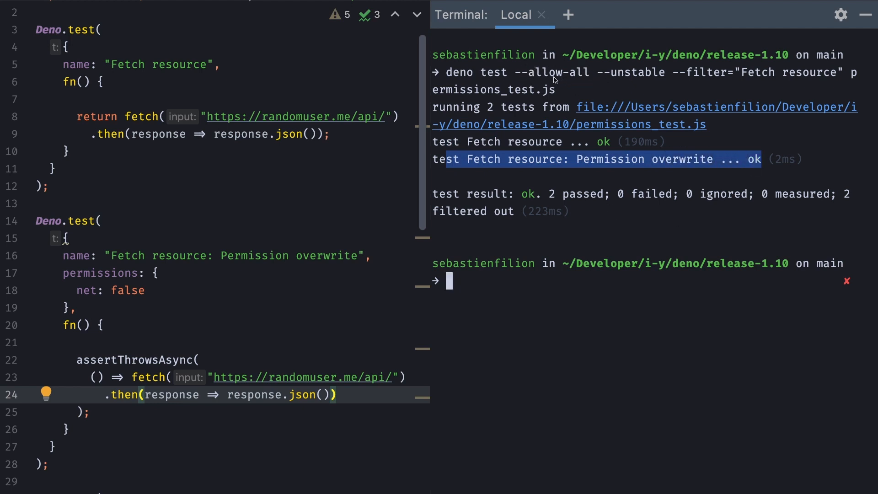
{"action": "mouse_move", "coordinate": [80, 329]}
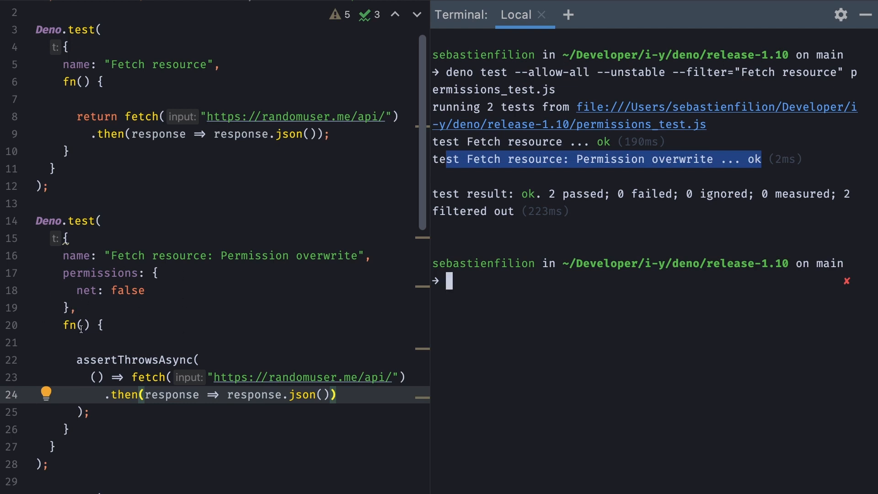
{"action": "mouse_move", "coordinate": [261, 387]}
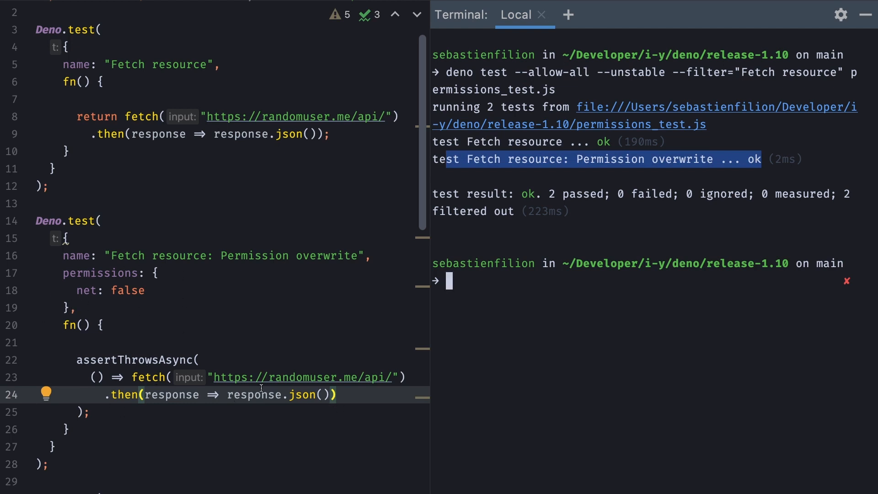
Scroll to the Permission Query tests expecting granted and prompt for randomuser.me
{"action": "scroll", "scroll_direction": "down", "scroll_amount": 3}
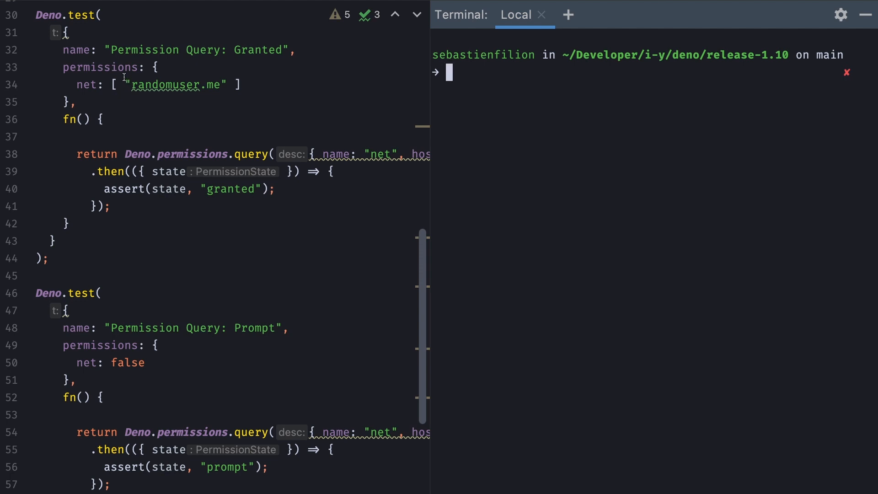
{"action": "mouse_move", "coordinate": [227, 85]}
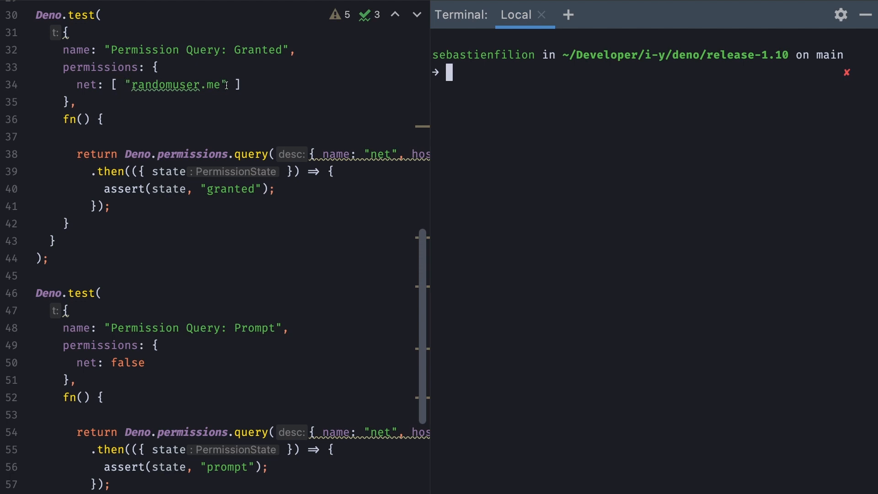
{"action": "mouse_move", "coordinate": [440, 181]}
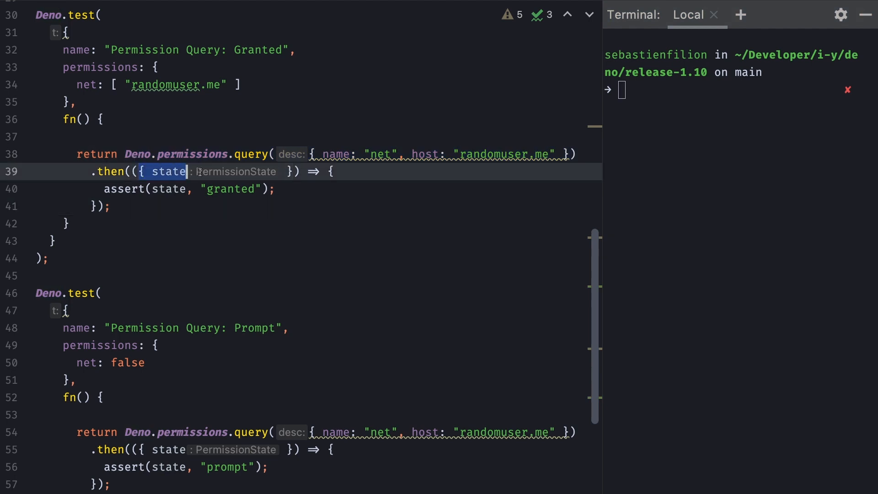
{"action": "left_click", "coordinate": [112, 207]}
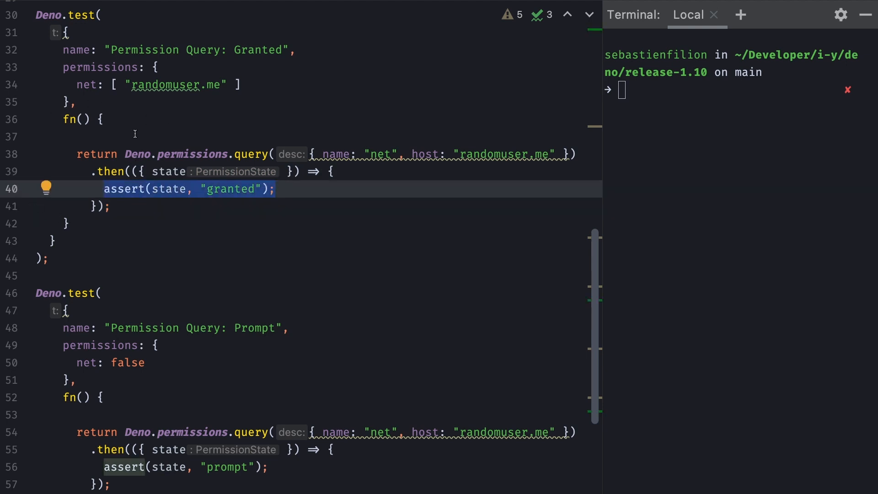
{"action": "scroll", "scroll_direction": "down", "scroll_amount": 3}
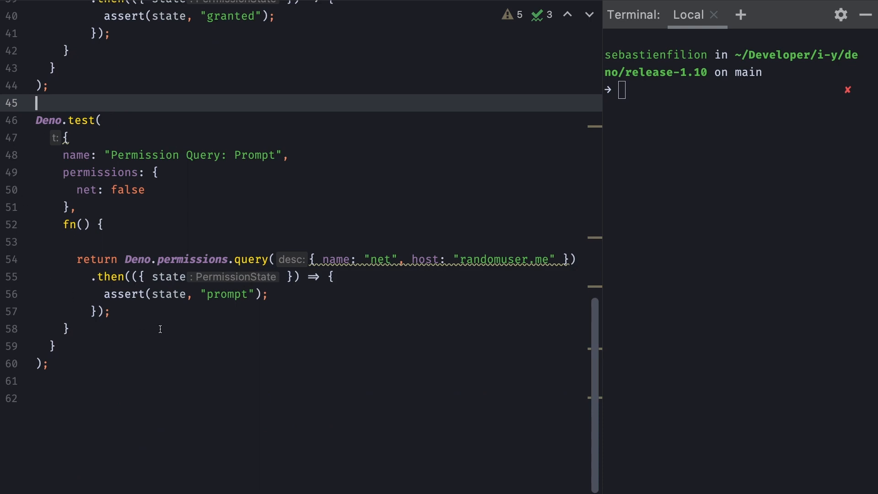
{"action": "mouse_move", "coordinate": [73, 194]}
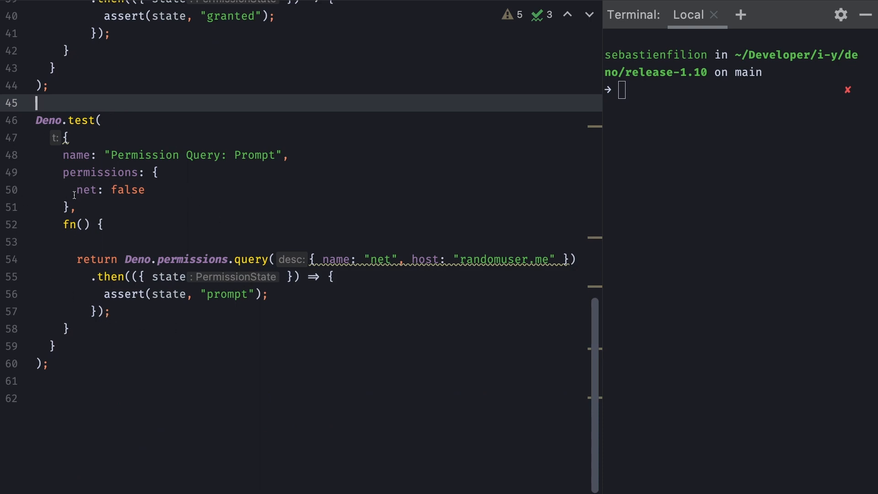
{"action": "mouse_move", "coordinate": [100, 189]}
{"action": "type", "text": "deno test --allow-all --unstable --filter=\"Permission Query\" permissions_test.js"}
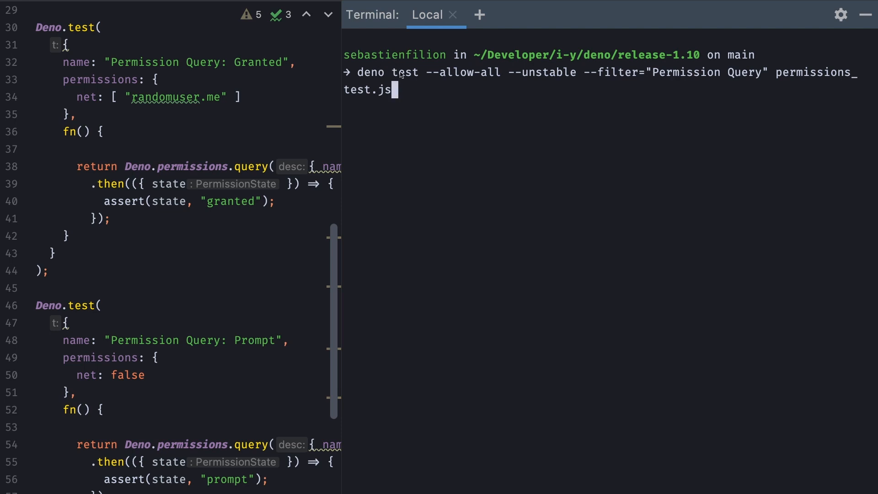
{"action": "mouse_move", "coordinate": [626, 67]}
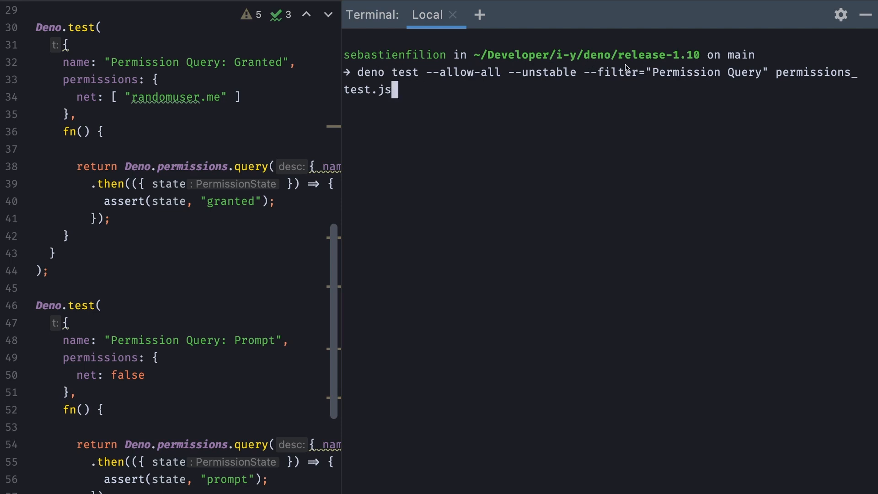
{"action": "mouse_move", "coordinate": [439, 311]}
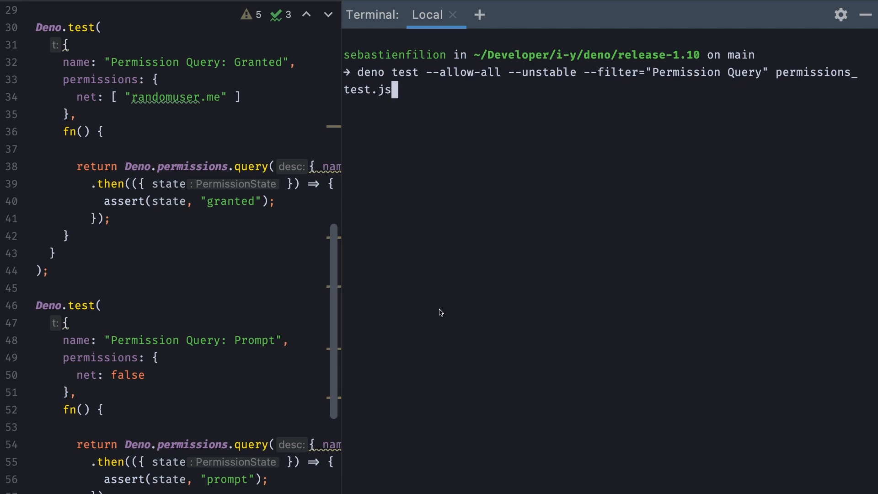
{"action": "mouse_move", "coordinate": [614, 108]}
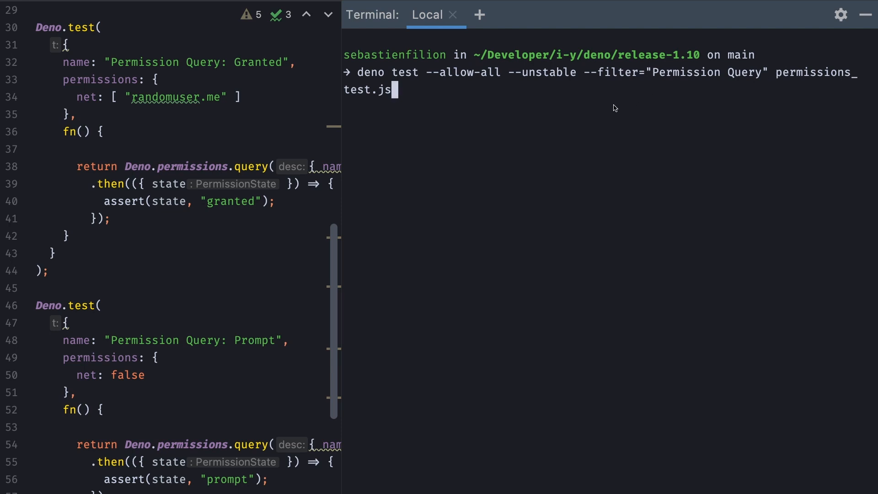
Run deno test with --filter="Permission Query" on permissions_test.js
{"action": "key", "text": "Return"}
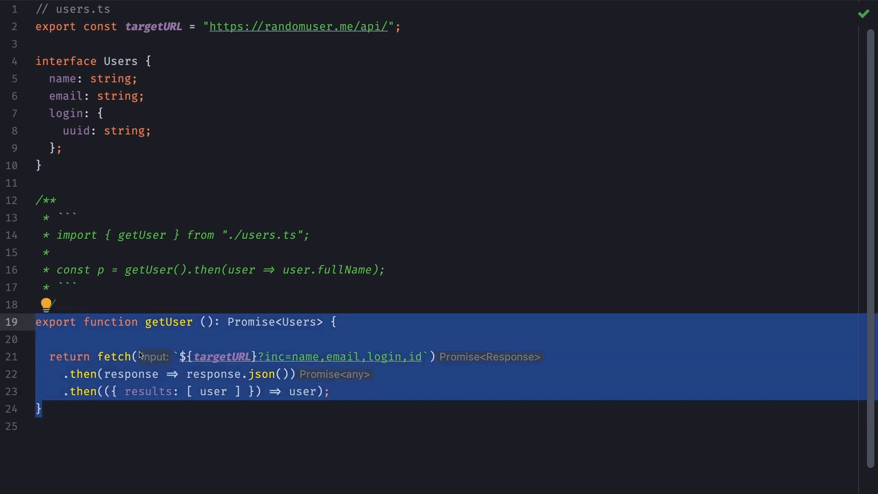
{"action": "mouse_move", "coordinate": [143, 348]}
{"action": "type", "text": "users_t"}
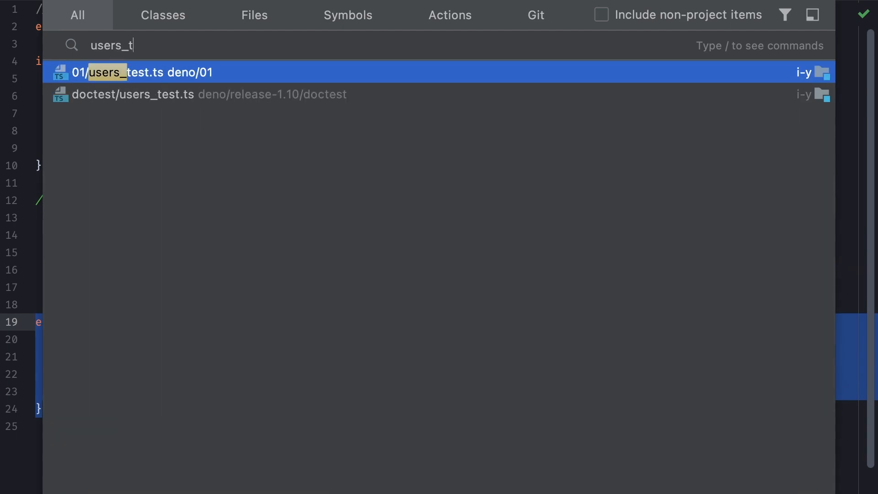
Stay in users.ts and deselect the getUser doc comment example
{"action": "left_click", "coordinate": [129, 71]}
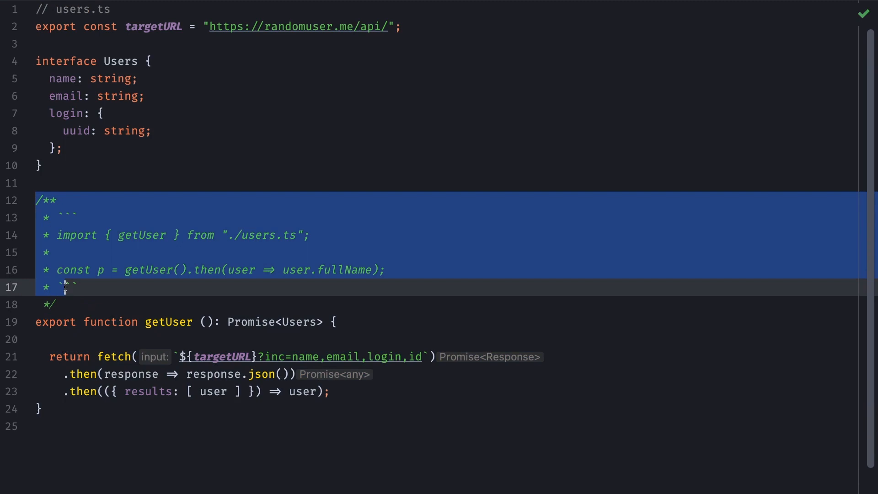
{"action": "left_click", "coordinate": [282, 304]}
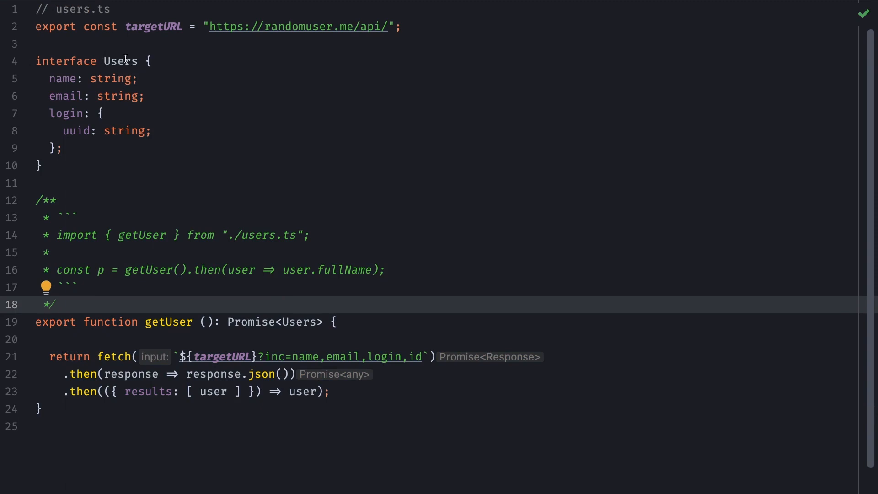
{"action": "mouse_move", "coordinate": [87, 116]}
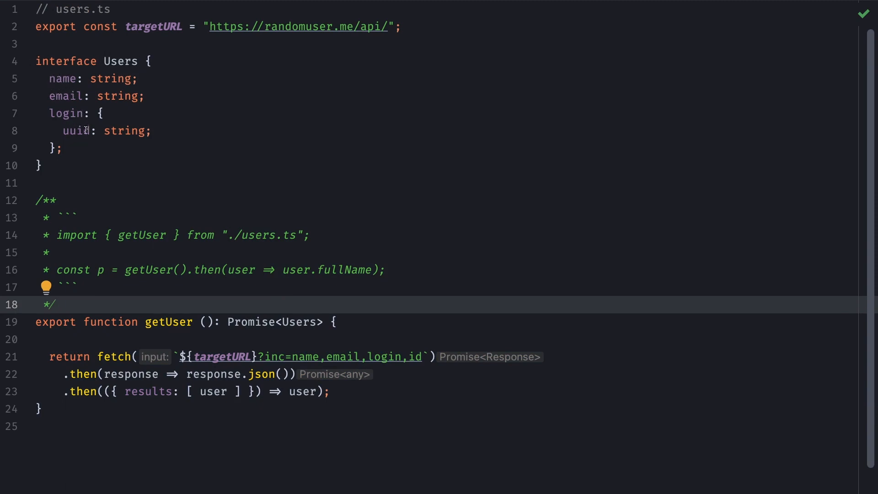
{"action": "mouse_move", "coordinate": [124, 274]}
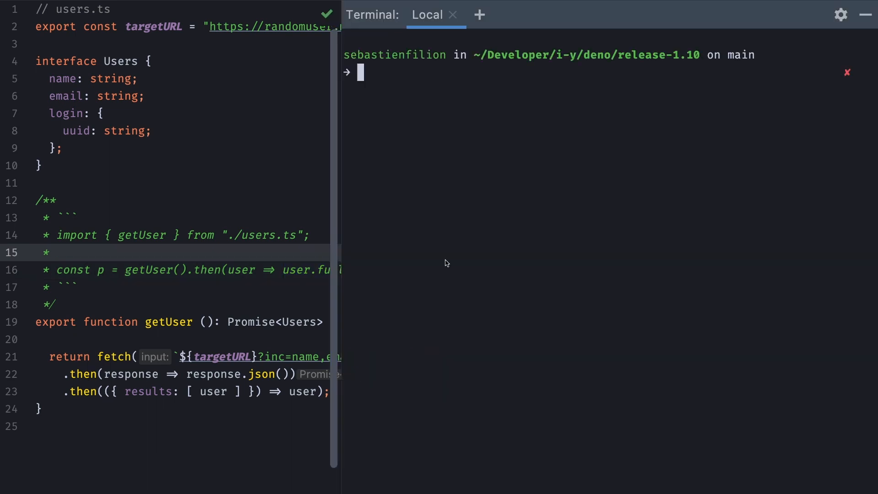
Run deno test --allow-all --doc doctest, showing fullName missing on type Users
{"action": "type", "text": "deno test --allow-all --doc doctest"}
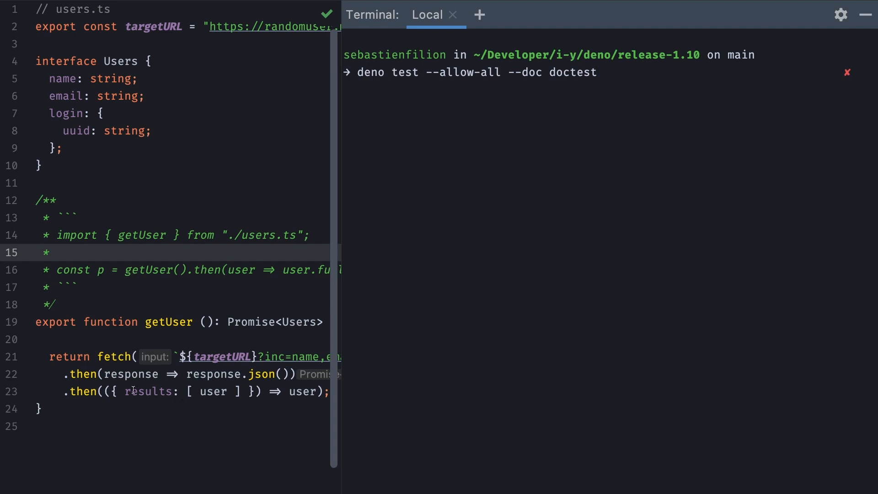
{"action": "mouse_move", "coordinate": [518, 66]}
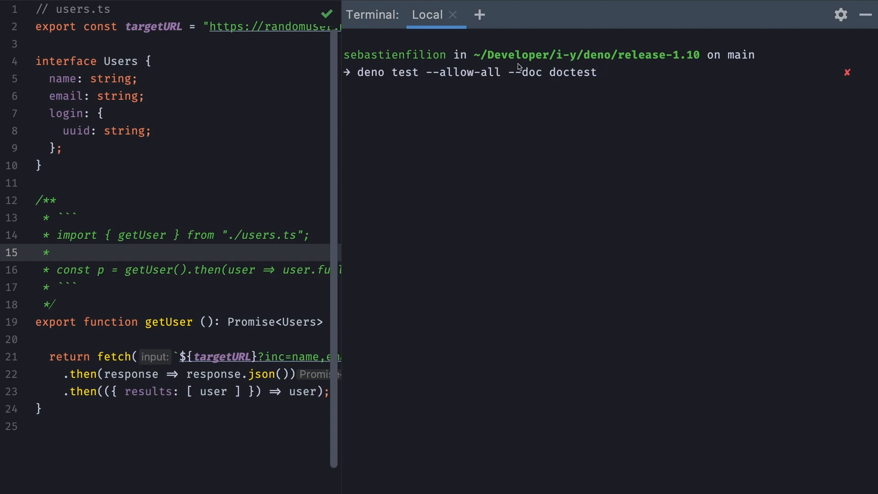
{"action": "mouse_move", "coordinate": [538, 68]}
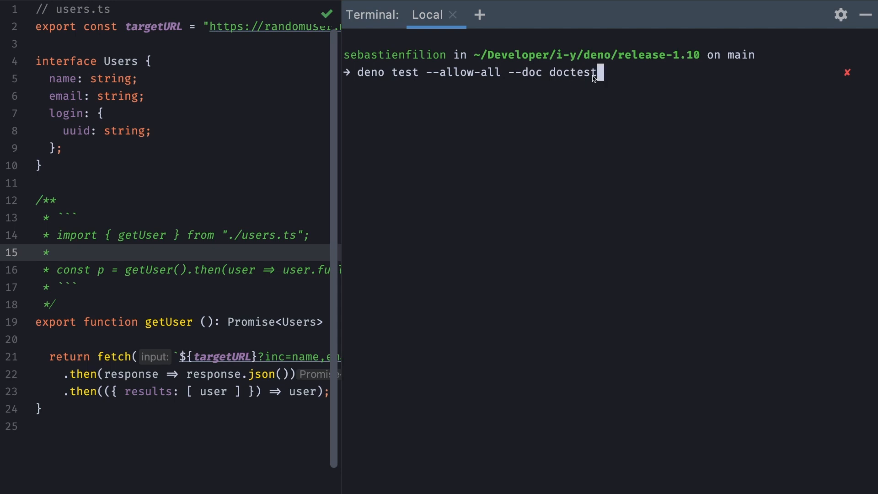
{"action": "key", "text": "Return"}
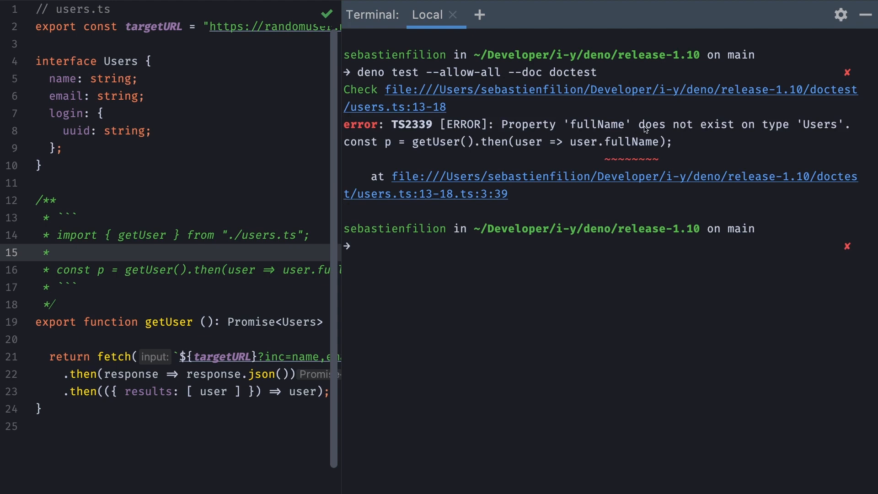
{"action": "mouse_move", "coordinate": [790, 129]}
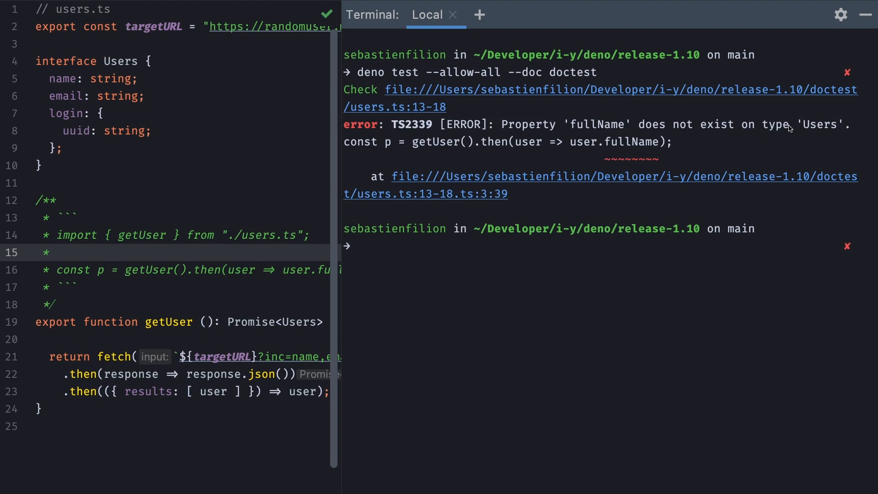
{"action": "scroll", "scroll_direction": "right", "scroll_amount": 3}
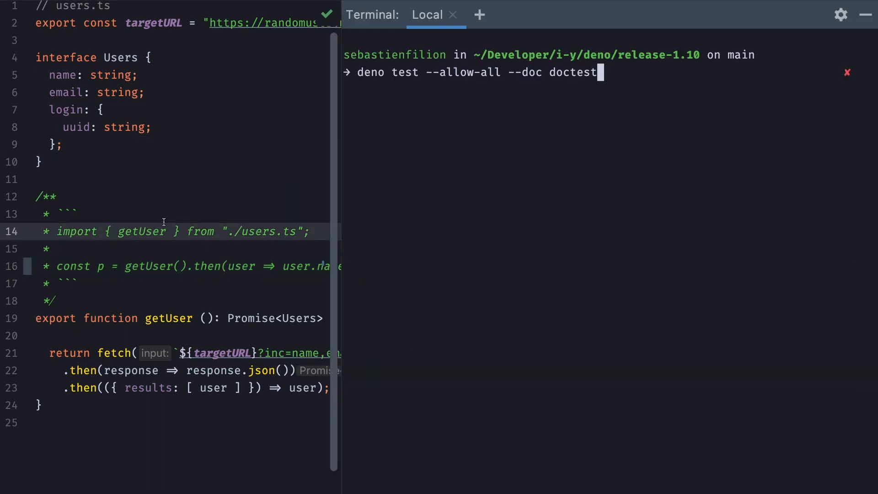
Rerun the doc example check after changing it to user.name
{"action": "key", "text": "Return"}
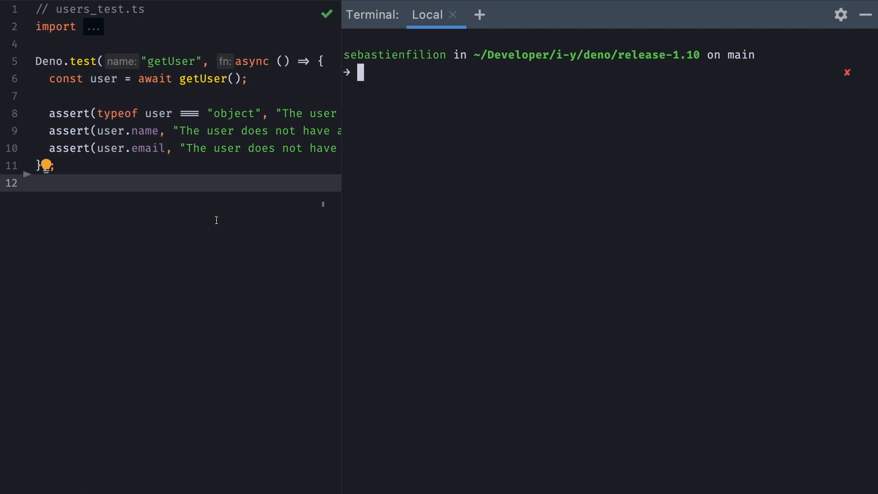
Run deno test --allow-all --watch doctest so getUser passes and the watcher waits
{"action": "type", "text": "deno test --allow-all doctest"}
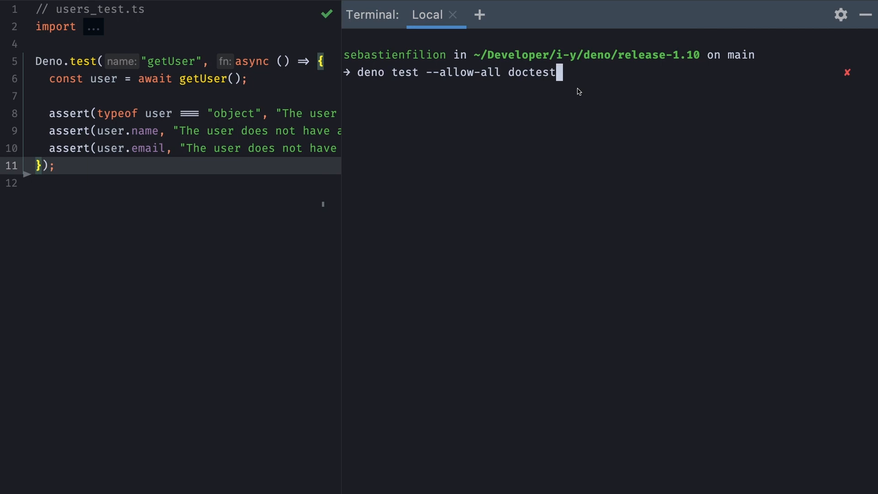
{"action": "key", "text": "Left"}
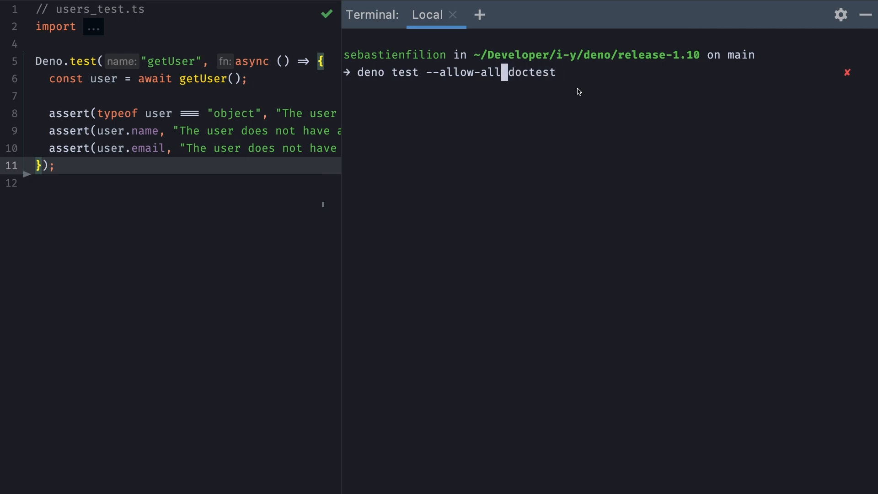
{"action": "type", "text": "--watch"}
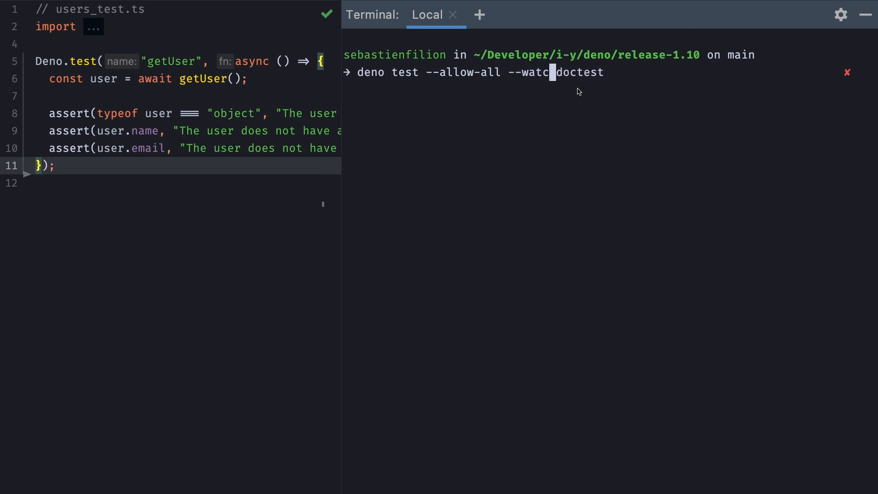
{"action": "key", "text": "Return"}
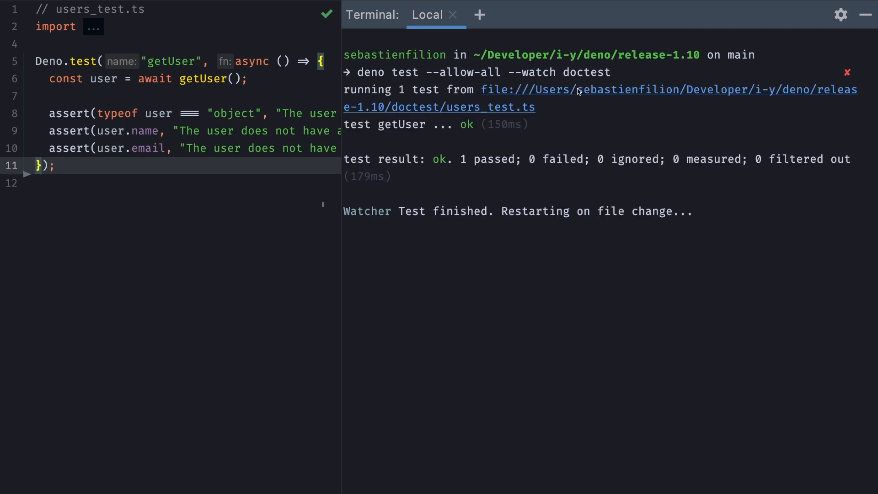
{"action": "mouse_move", "coordinate": [503, 158]}
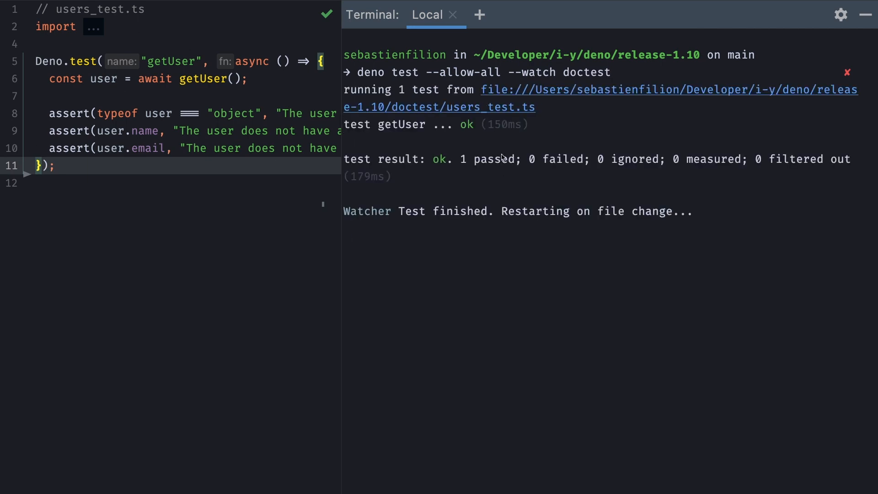
{"action": "mouse_move", "coordinate": [206, 207]}
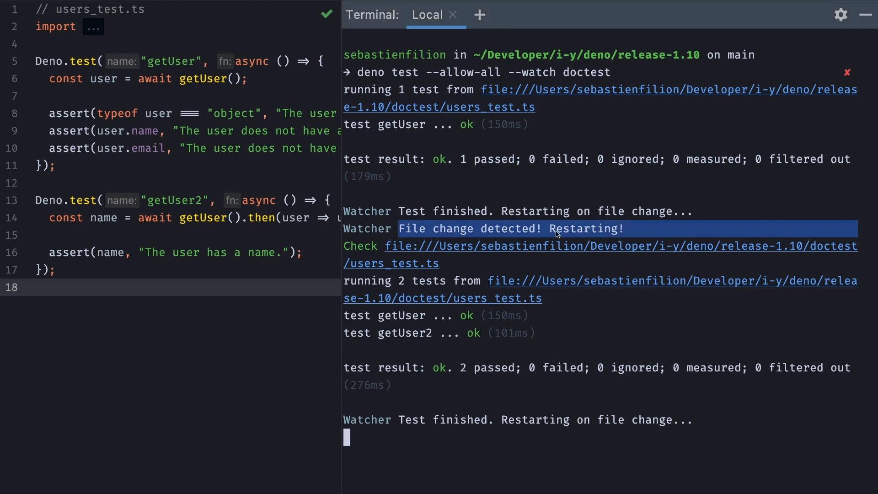
{"action": "mouse_move", "coordinate": [438, 322]}
{"action": "type", "text": "deno test parallel"}
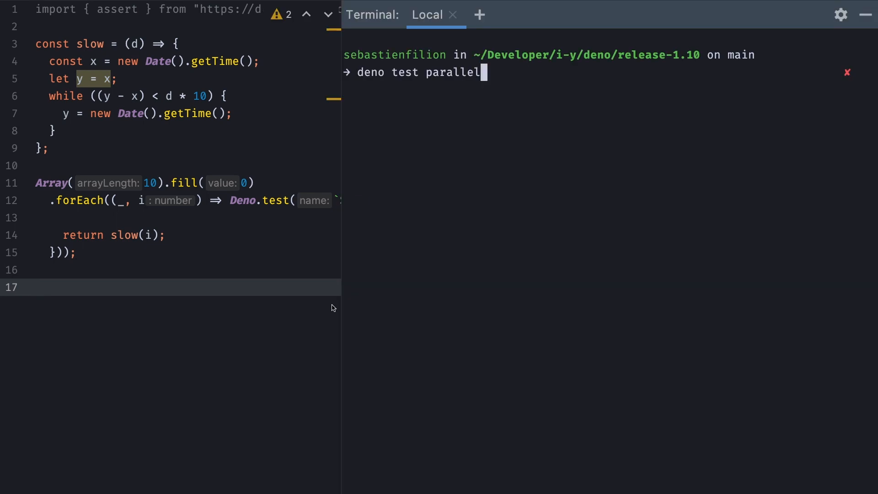
Run deno test parallel; all 30 tests pass in 1177 ms
{"action": "key", "text": "Return"}
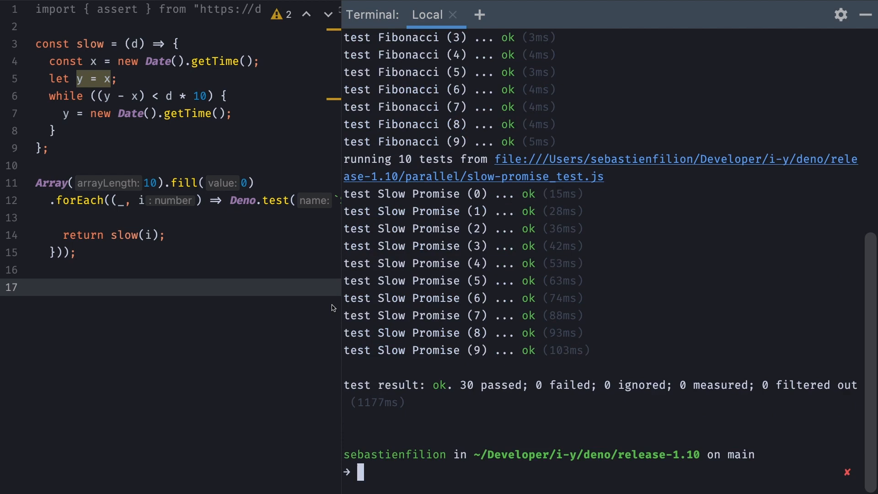
{"action": "double_click", "coordinate": [378, 402]}
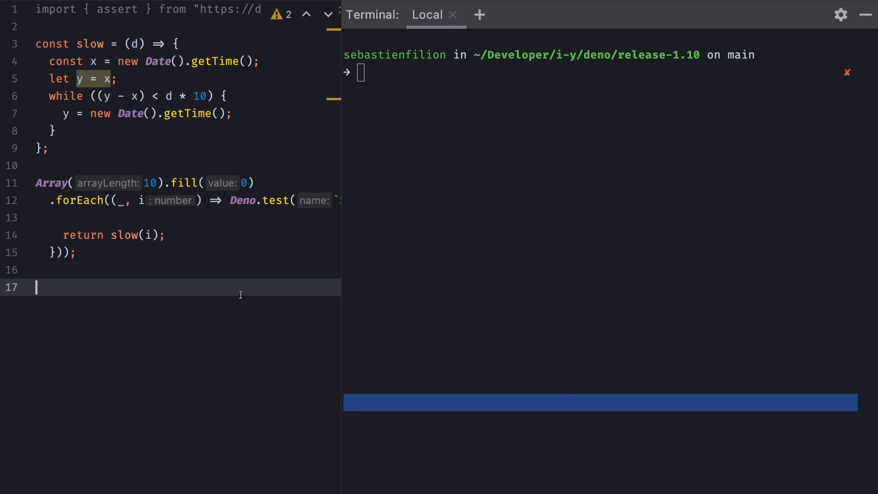
Run deno test --jobs=3 parallel; all 30 tests pass in 660 ms
{"action": "type", "text": "deno test  parallel"}
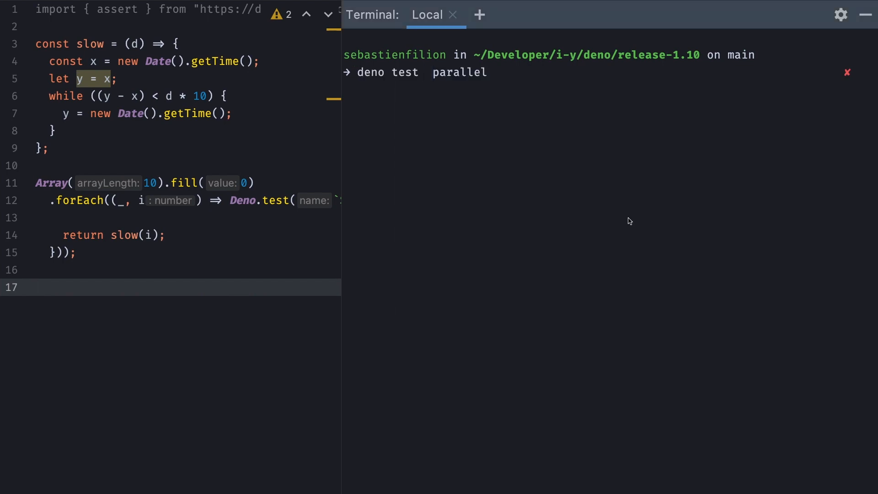
{"action": "type", "text": "--jobs"}
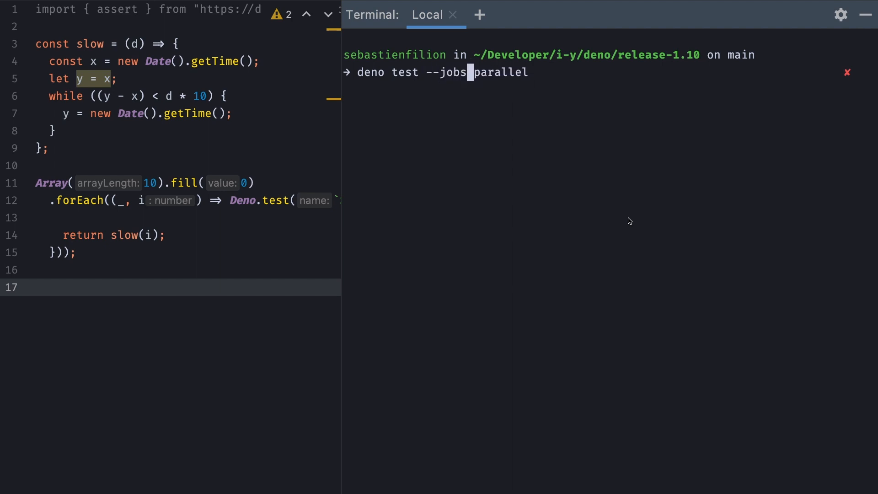
{"action": "type", "text": "="}
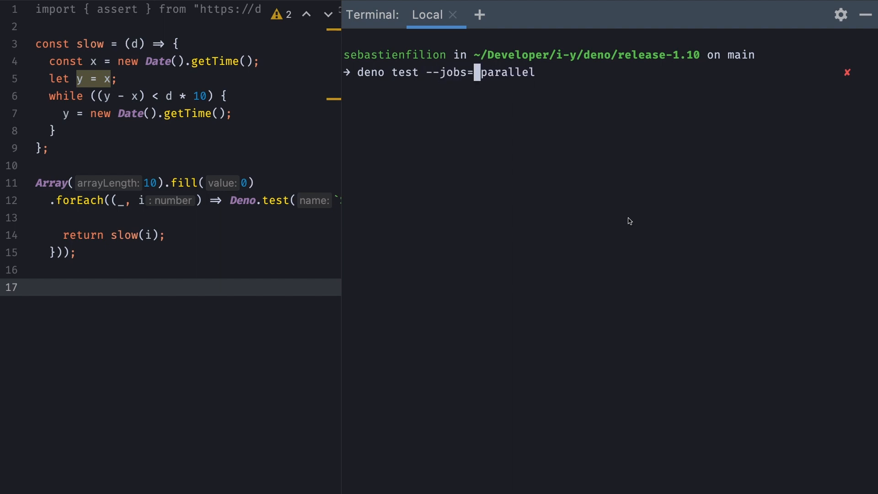
{"action": "type", "text": "3"}
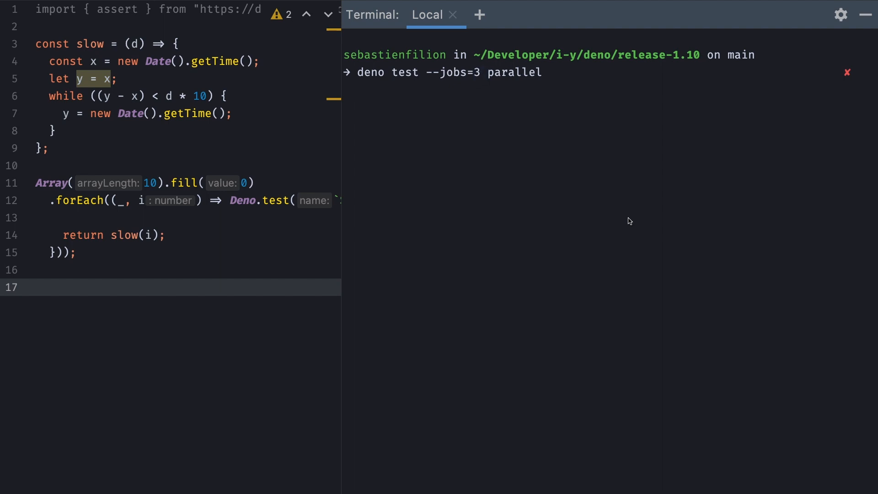
{"action": "key", "text": "Return"}
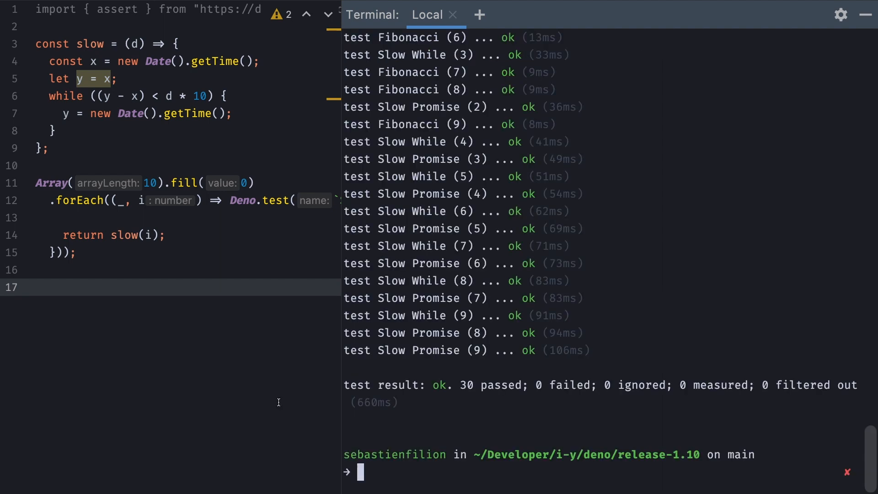
{"action": "mouse_move", "coordinate": [389, 395]}
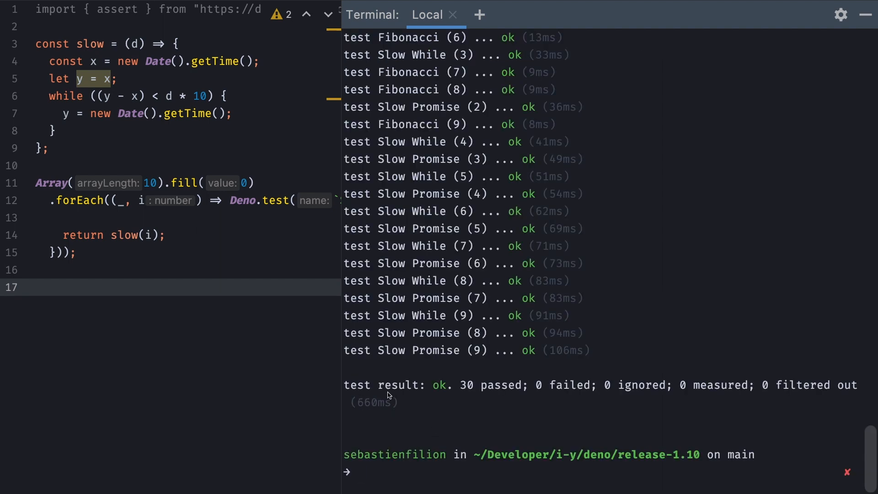
{"action": "mouse_move", "coordinate": [394, 402]}
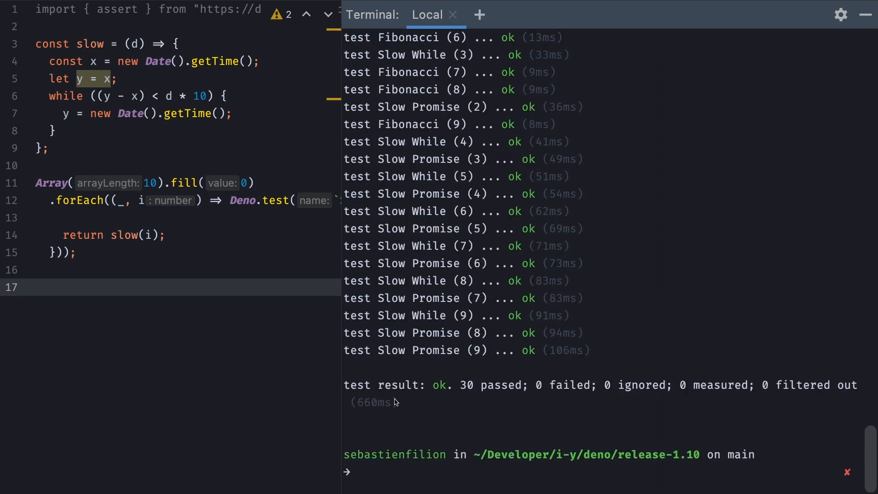
{"action": "mouse_move", "coordinate": [402, 402]}
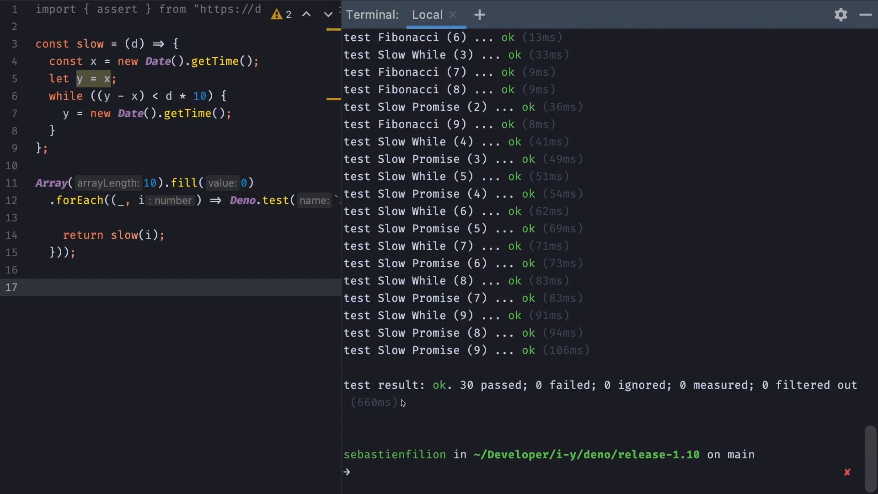
{"action": "mouse_move", "coordinate": [357, 405]}
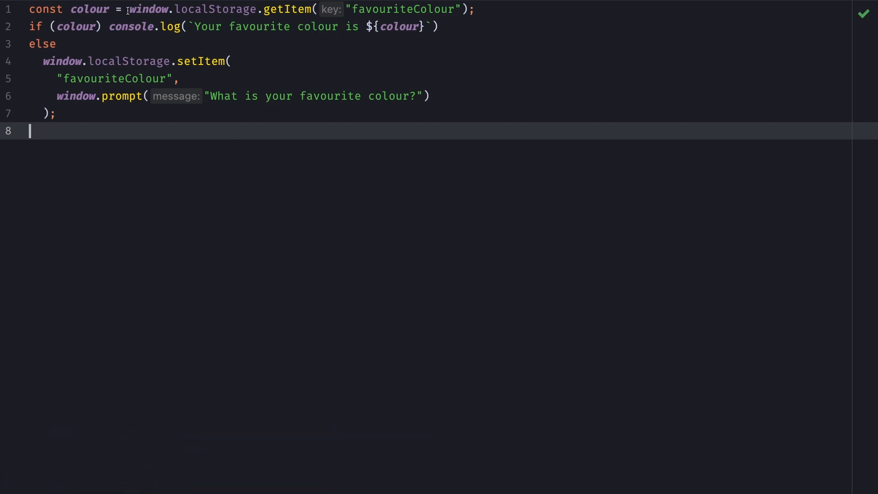
{"action": "mouse_move", "coordinate": [175, 78]}
{"action": "type", "text": "deno run --location=\"http://127.0.0.1\" webstorage.js"}
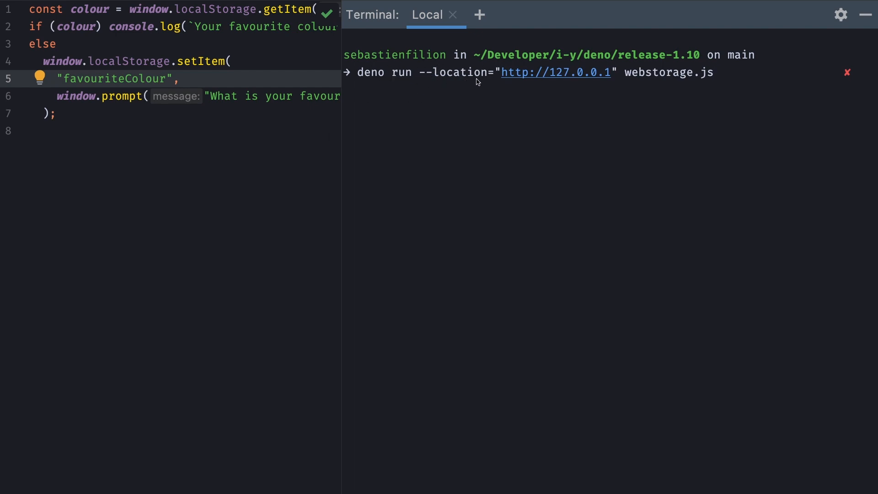
{"action": "mouse_move", "coordinate": [605, 76]}
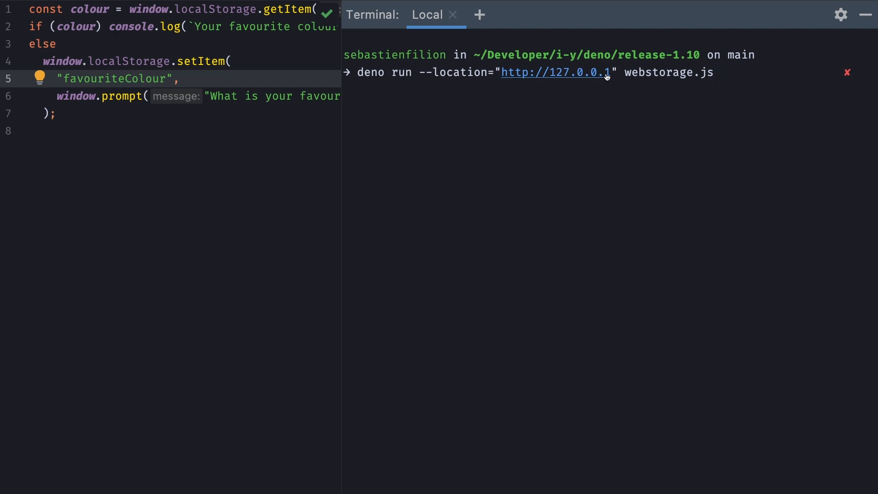
{"action": "mouse_move", "coordinate": [573, 91]}
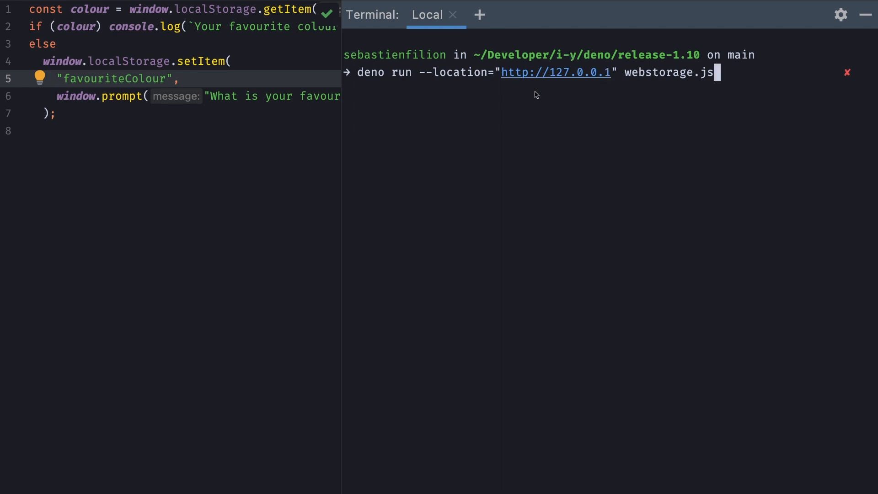
{"action": "mouse_move", "coordinate": [685, 86]}
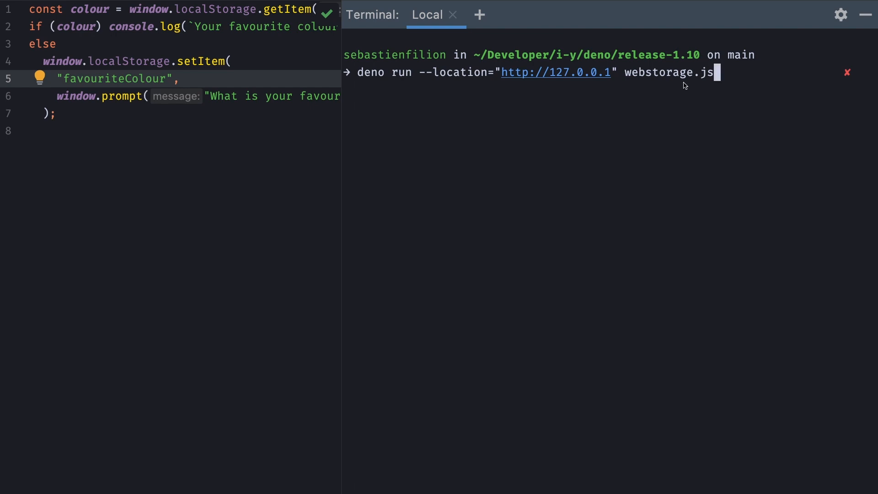
Run webstorage.js with a location flag, answer blue, then rerun to see it reported
{"action": "key", "text": "Return"}
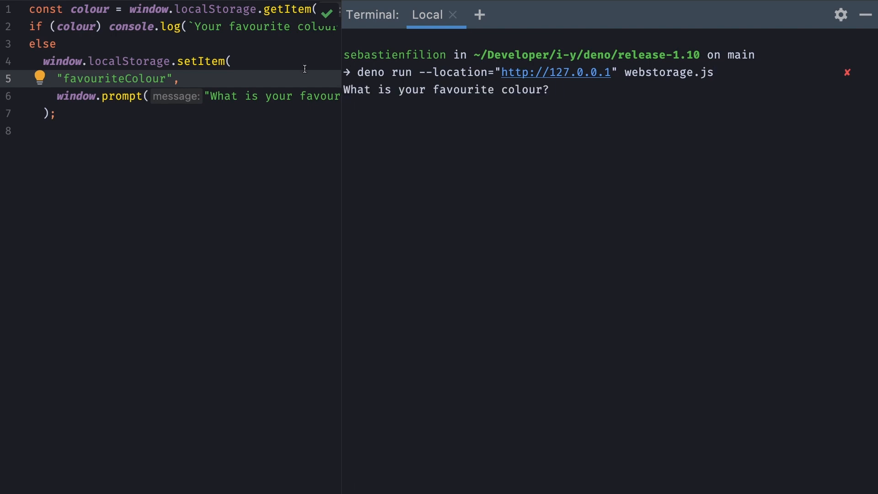
{"action": "mouse_move", "coordinate": [331, 138]}
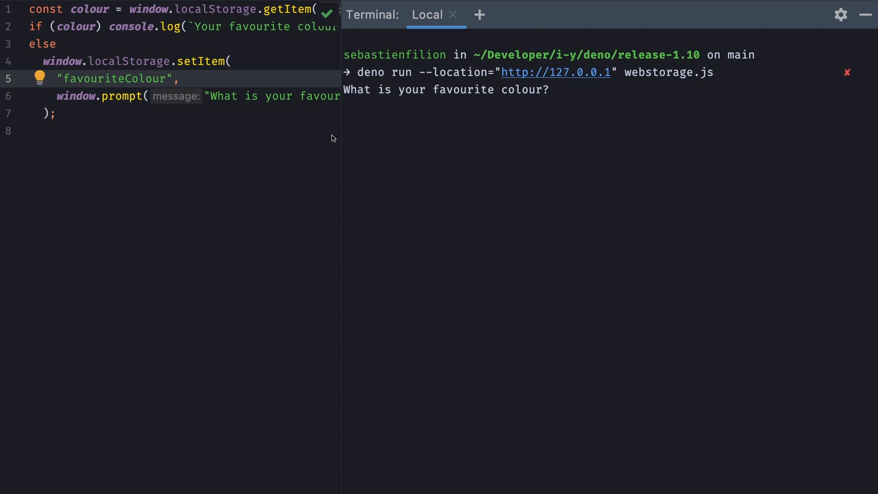
{"action": "type", "text": "b"}
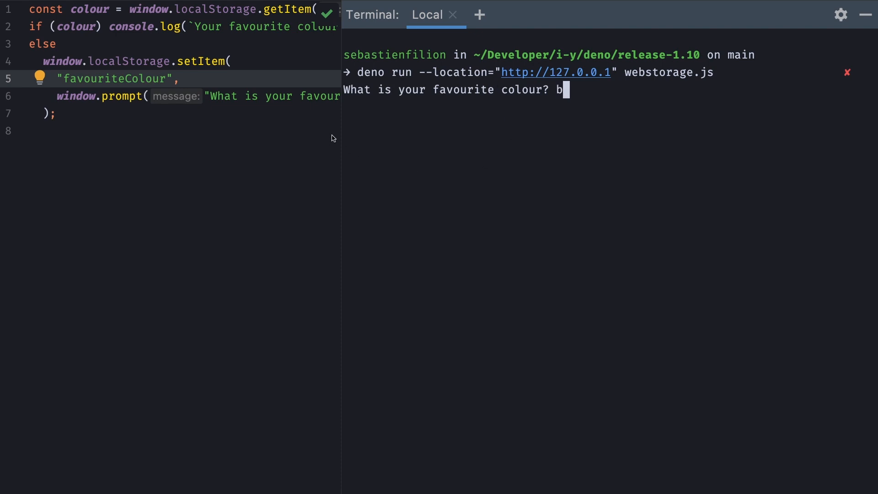
{"action": "key", "text": "Return"}
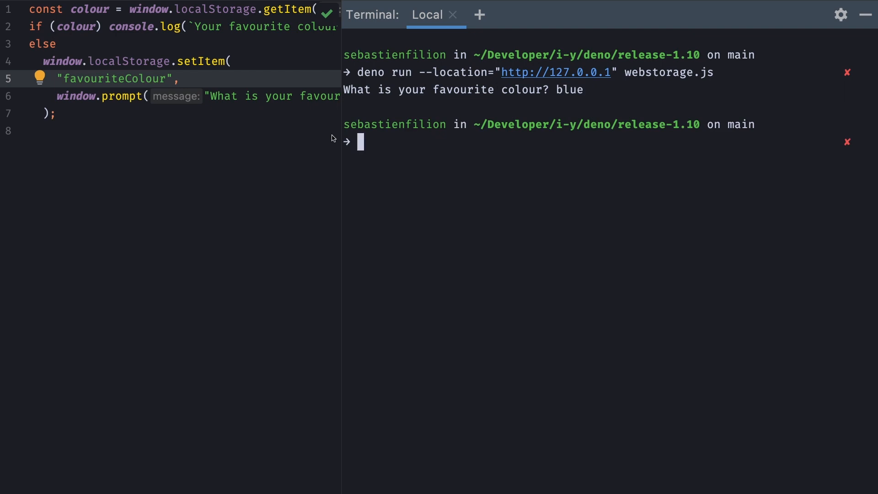
{"action": "key", "text": "Return"}
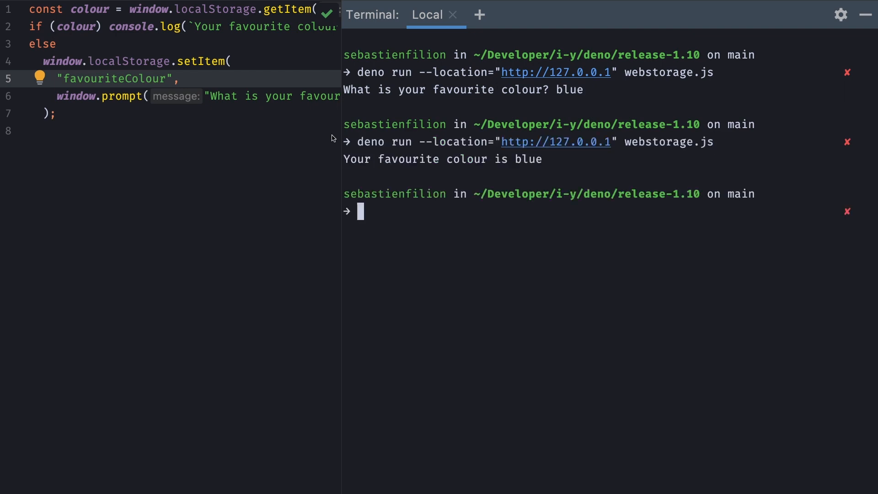
{"action": "mouse_move", "coordinate": [533, 162]}
{"action": "type", "text": "deno eval --location=\"http://127.0.0.1\" \"localStorage.clear()\""}
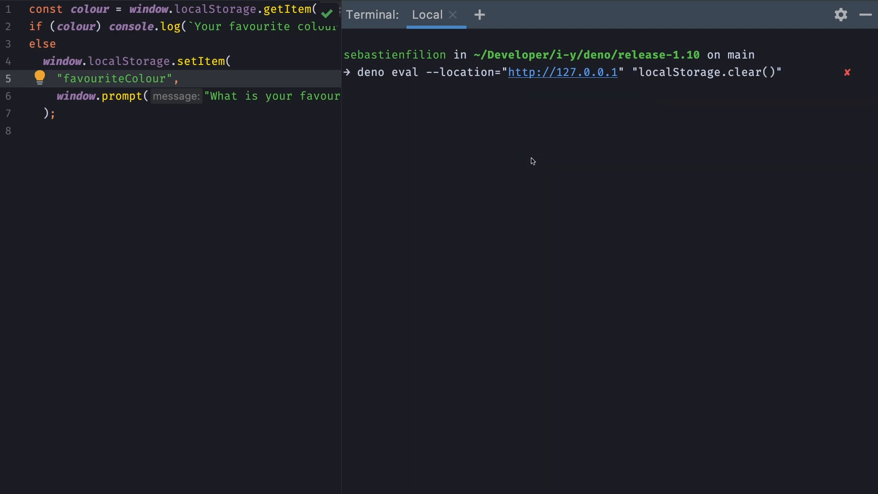
{"action": "mouse_move", "coordinate": [356, 91]}
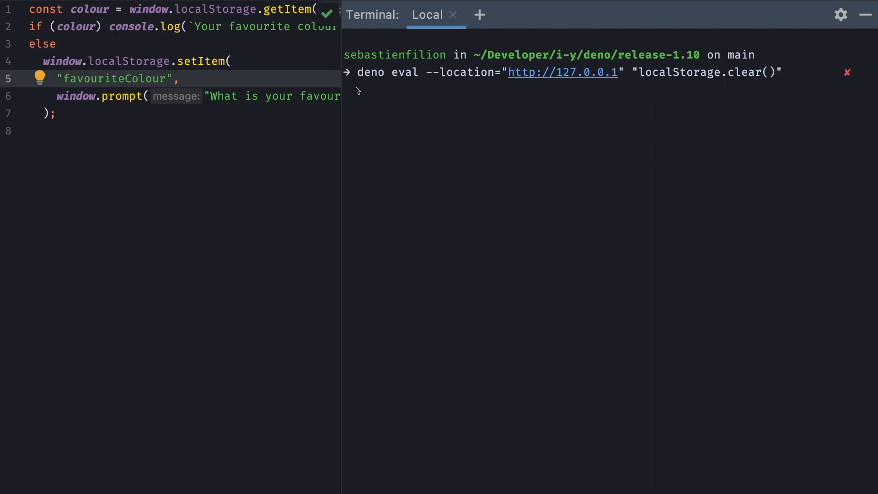
{"action": "mouse_move", "coordinate": [578, 96]}
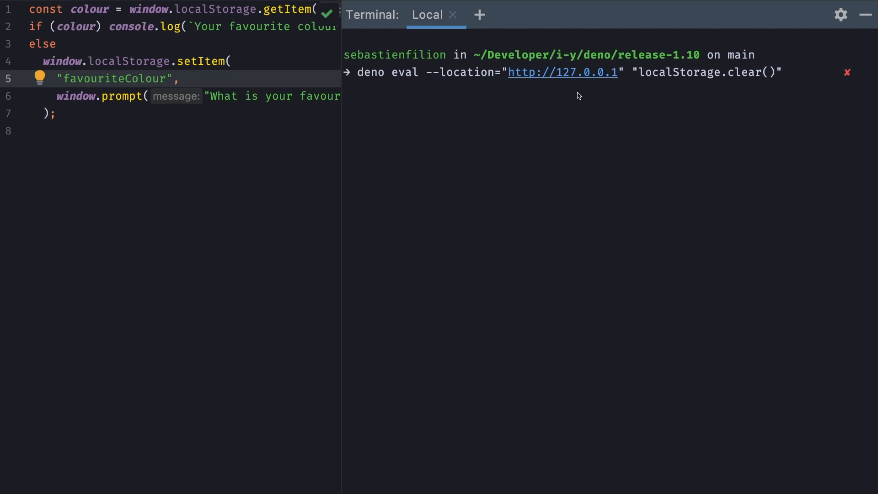
{"action": "mouse_move", "coordinate": [583, 84]}
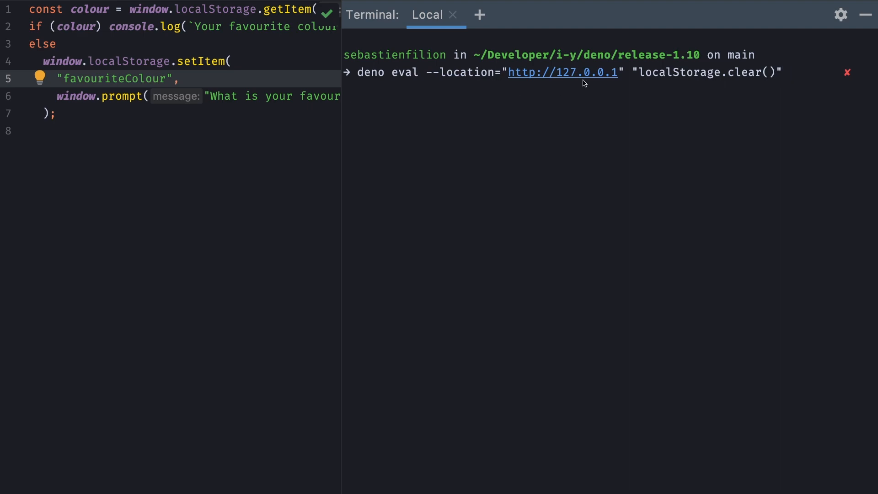
{"action": "mouse_move", "coordinate": [766, 77]}
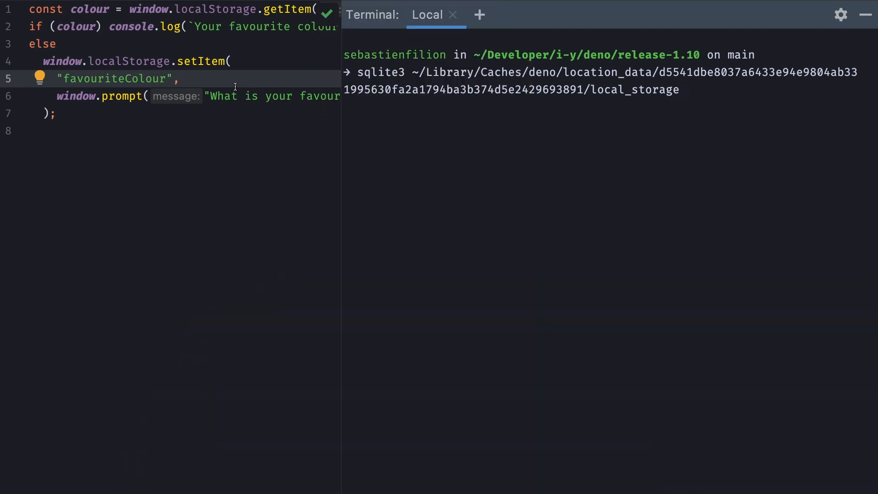
{"action": "mouse_move", "coordinate": [621, 77]}
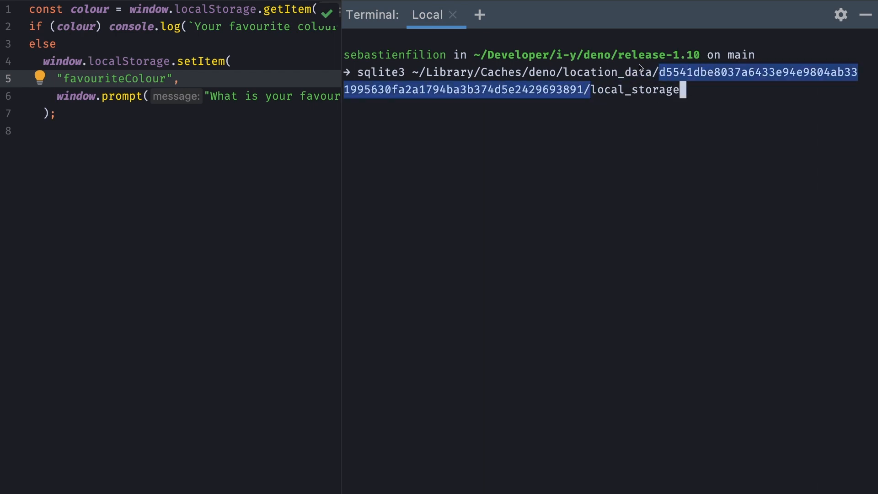
{"action": "mouse_move", "coordinate": [671, 102]}
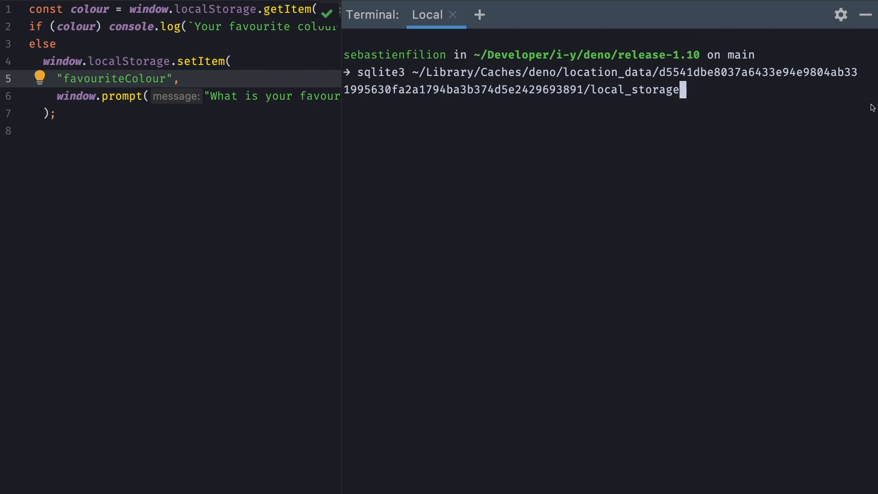
Open local_storage in sqlite3 and query the data table, showing favouriteColour = blue
{"action": "key", "text": "Return"}
{"action": "type", "text": ".tables"}
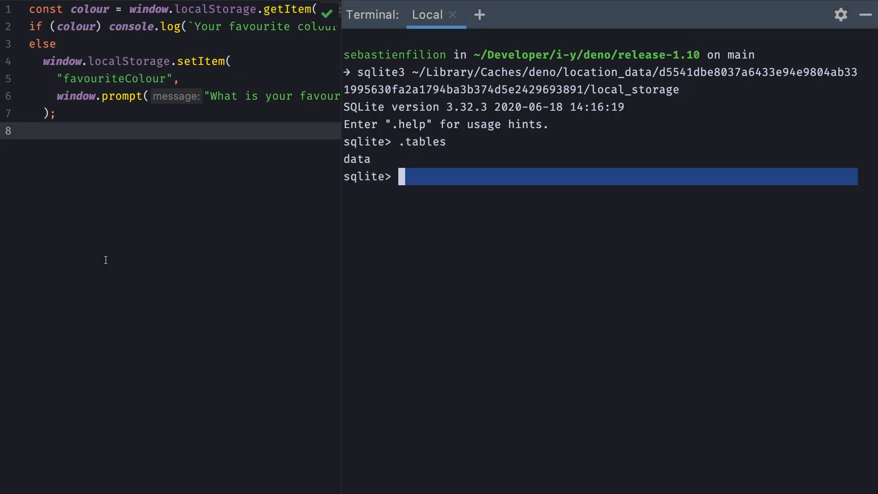
{"action": "type", "text": "SELECT *"}
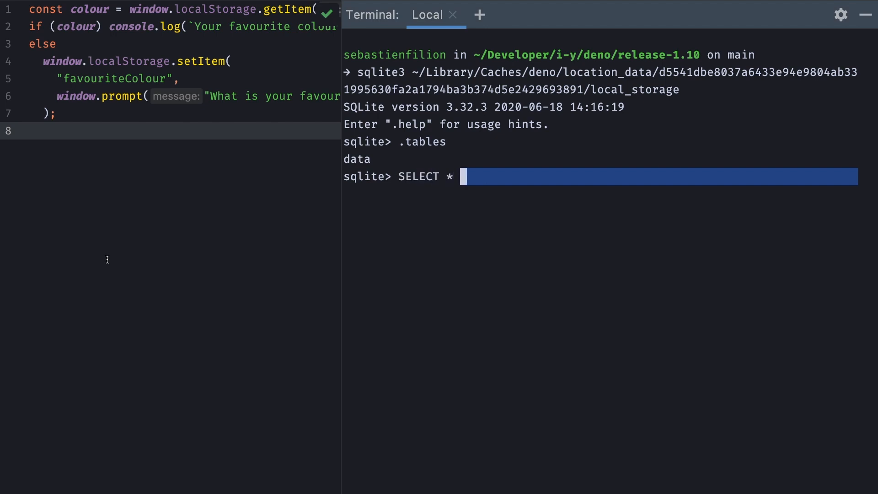
{"action": "type", "text": "FROM da"}
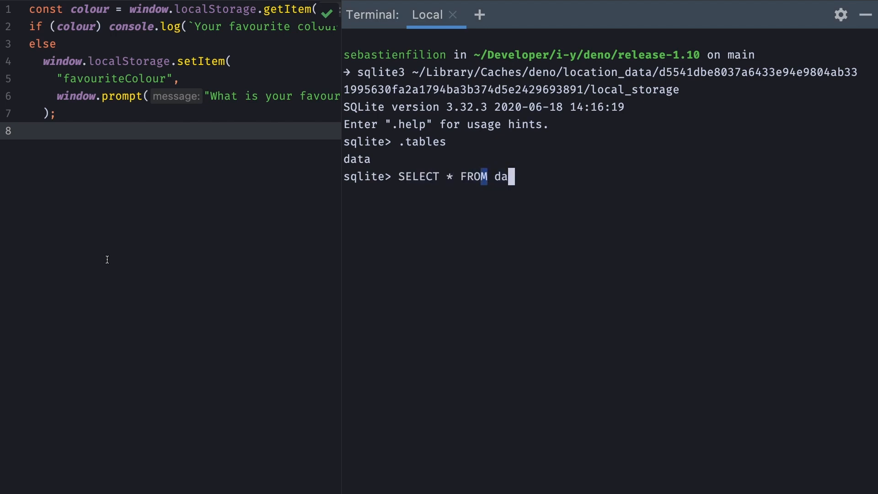
{"action": "key", "text": "Return"}
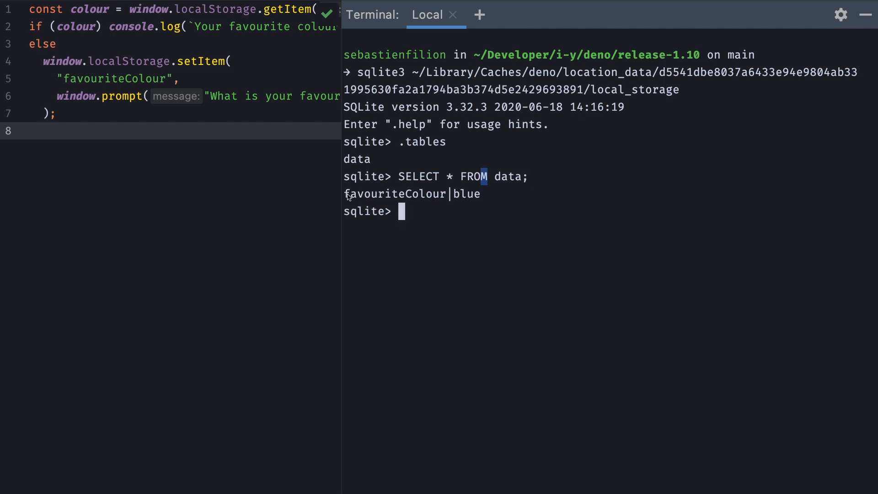
{"action": "mouse_move", "coordinate": [525, 232]}
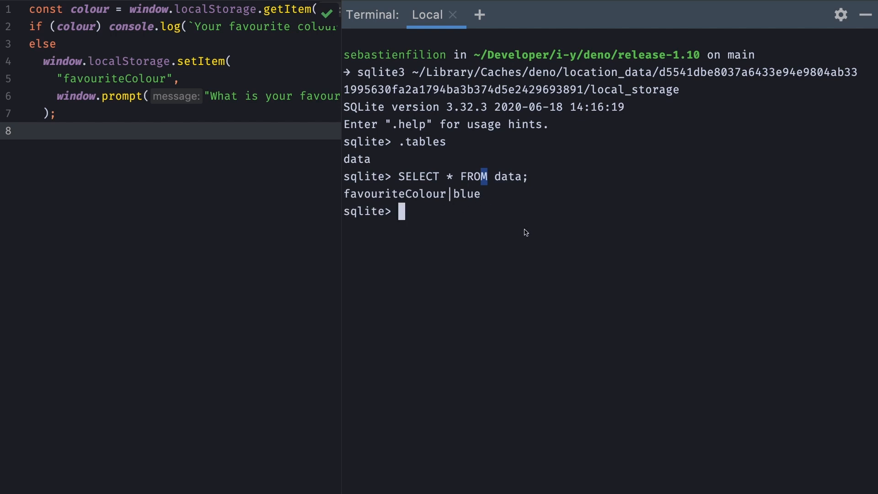